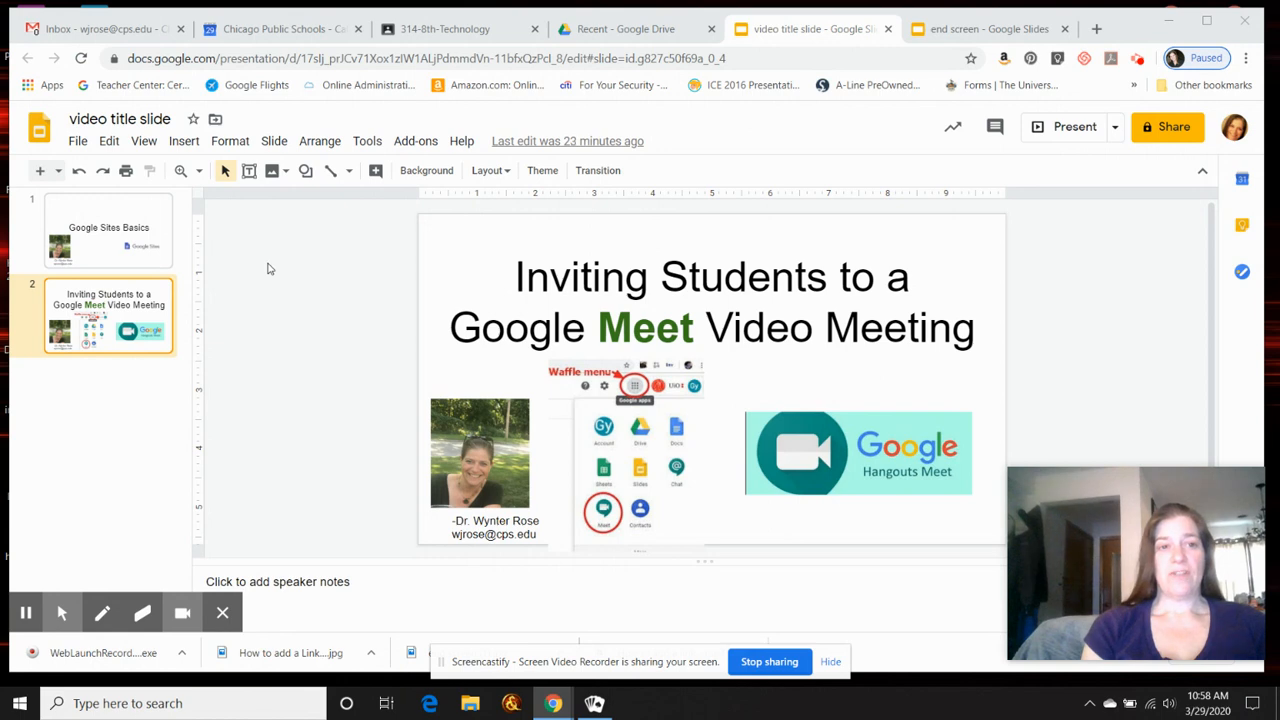
Switch from the Slides title slide to the Gmail inbox
{"action": "left_click", "coordinate": [90, 28]}
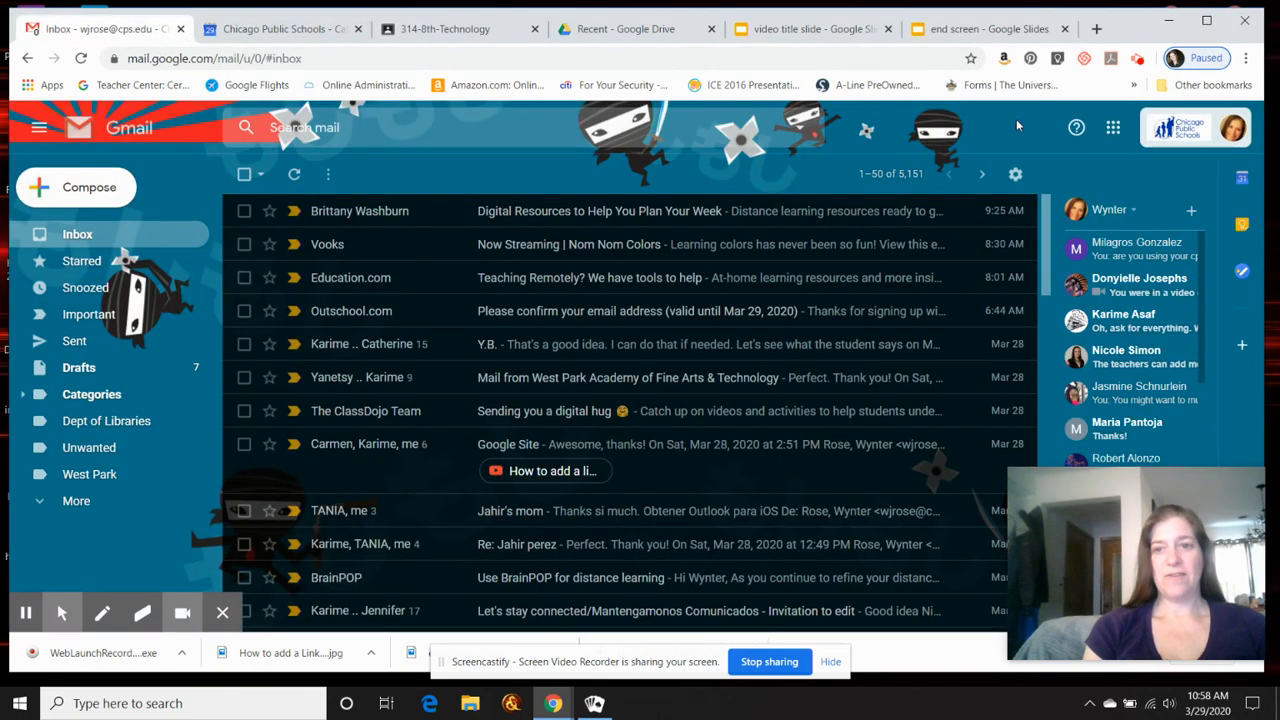
Launch Google Calendar from the apps grid and advance the month view to April 2020
{"action": "left_click", "coordinate": [1112, 128]}
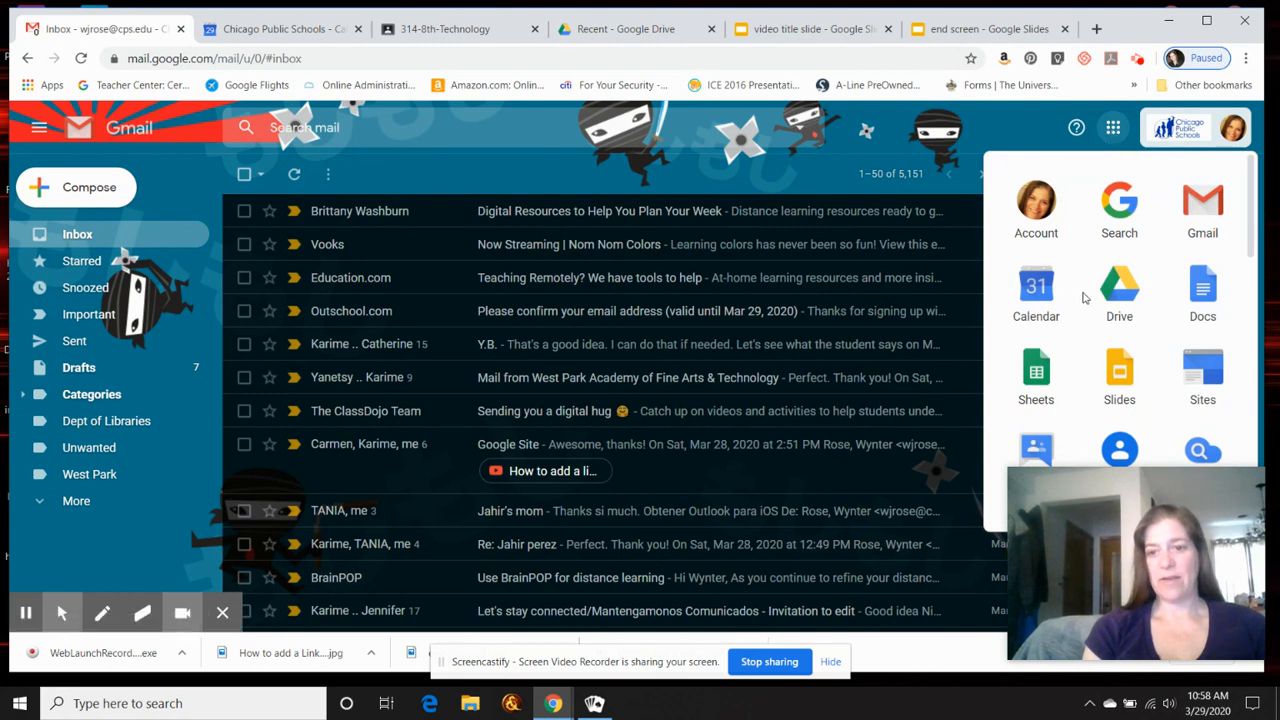
{"action": "left_click", "coordinate": [1036, 290]}
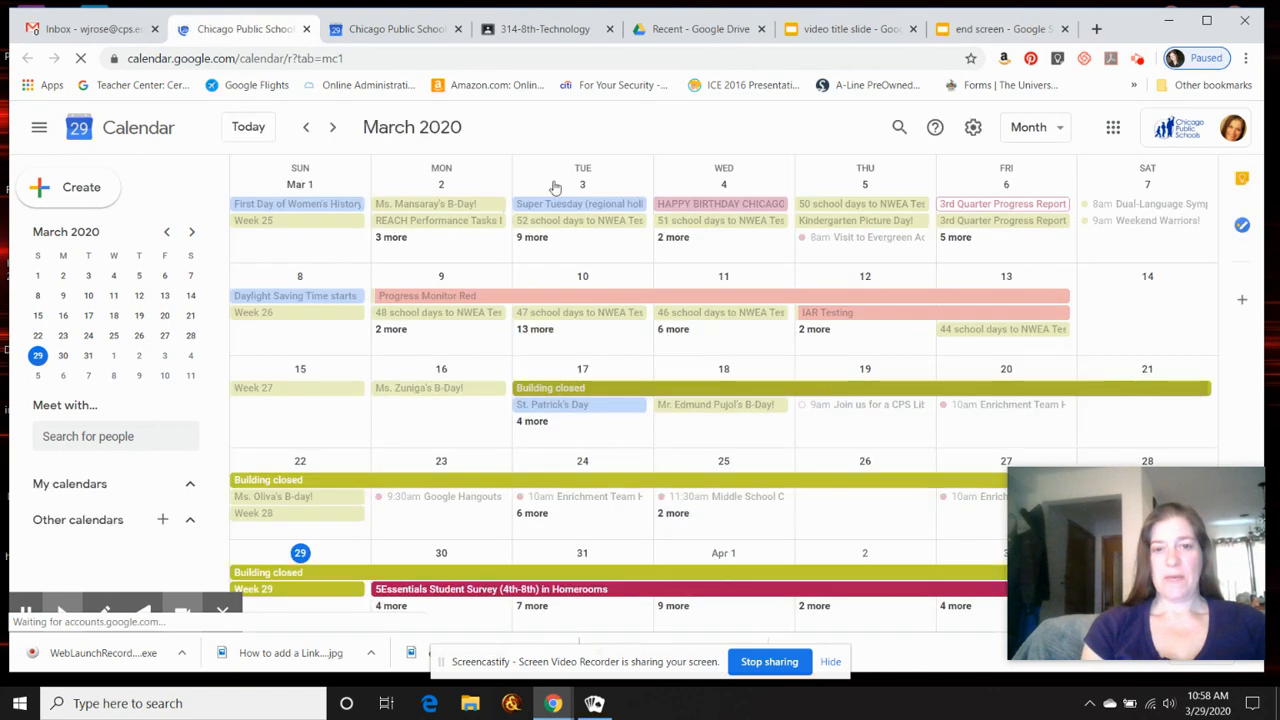
{"action": "left_click", "coordinate": [332, 128]}
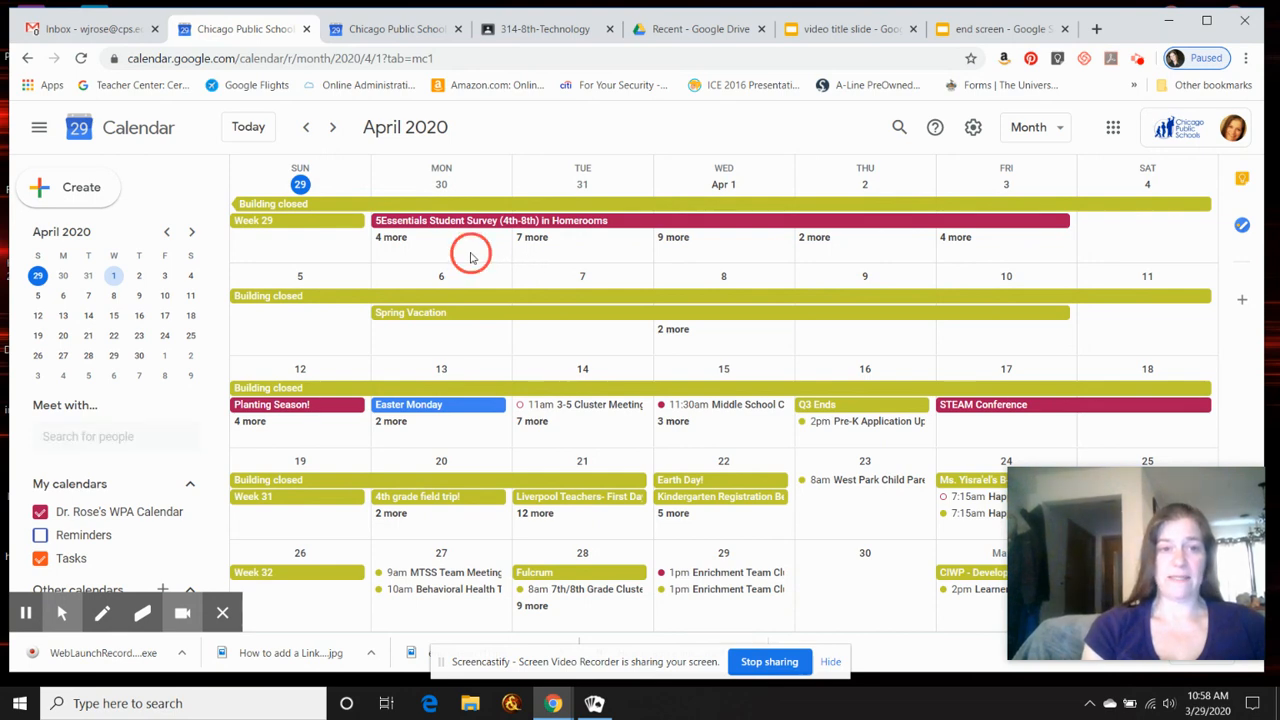
Start a new all-day event on March 30, 2020 and go to its full details page
{"action": "left_click", "coordinate": [440, 220]}
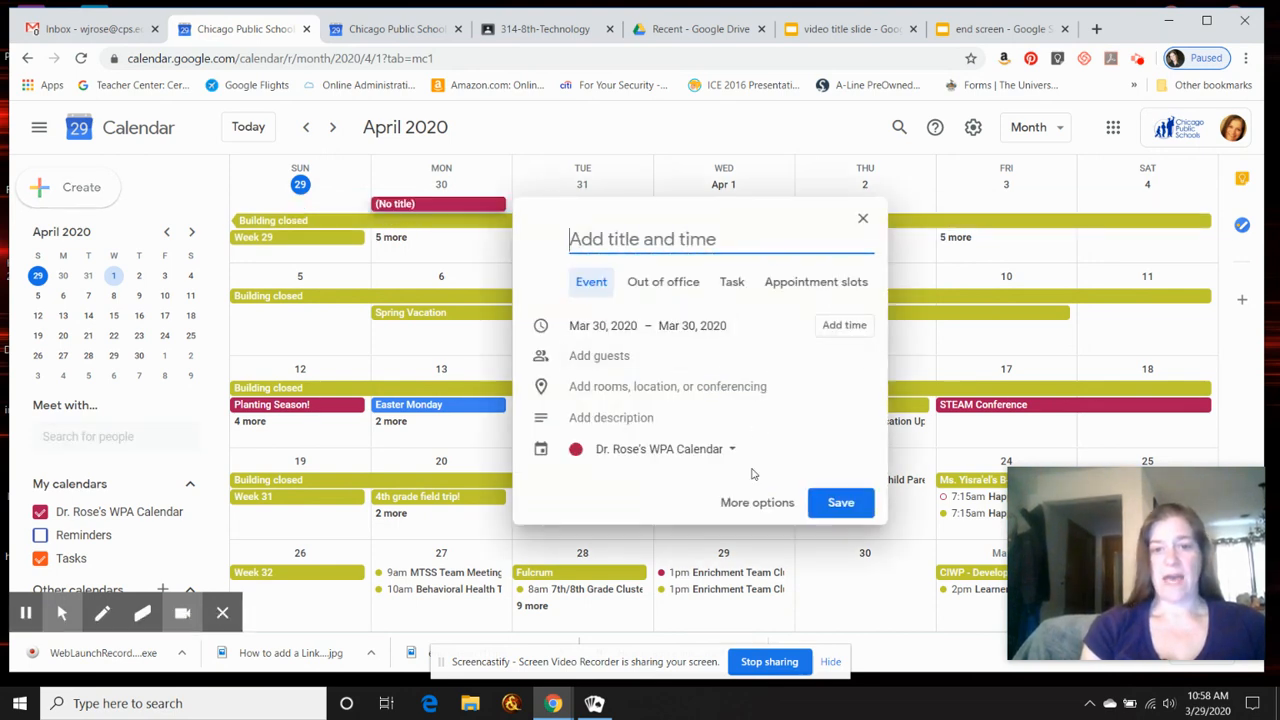
{"action": "left_click", "coordinate": [756, 502]}
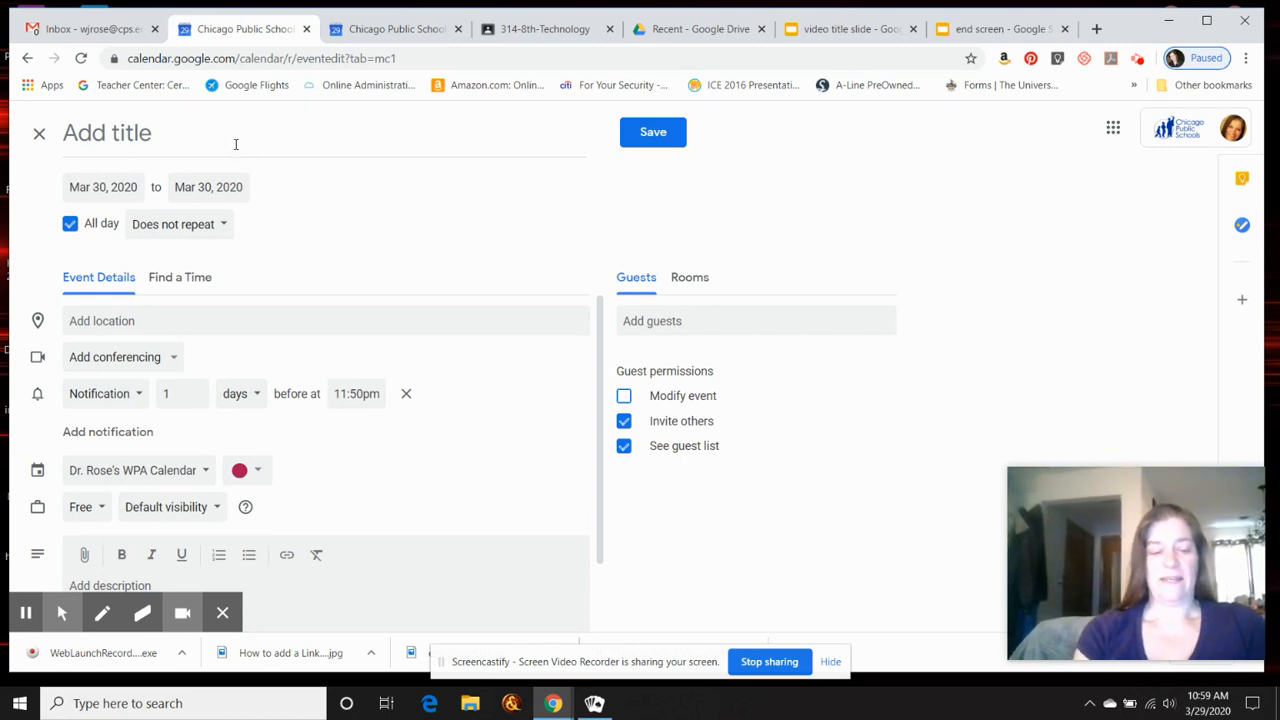
Title the event 'Room 214 lesson', correcting the mistaken word 'Checkin' to 'lesson'
{"action": "left_click", "coordinate": [236, 144]}
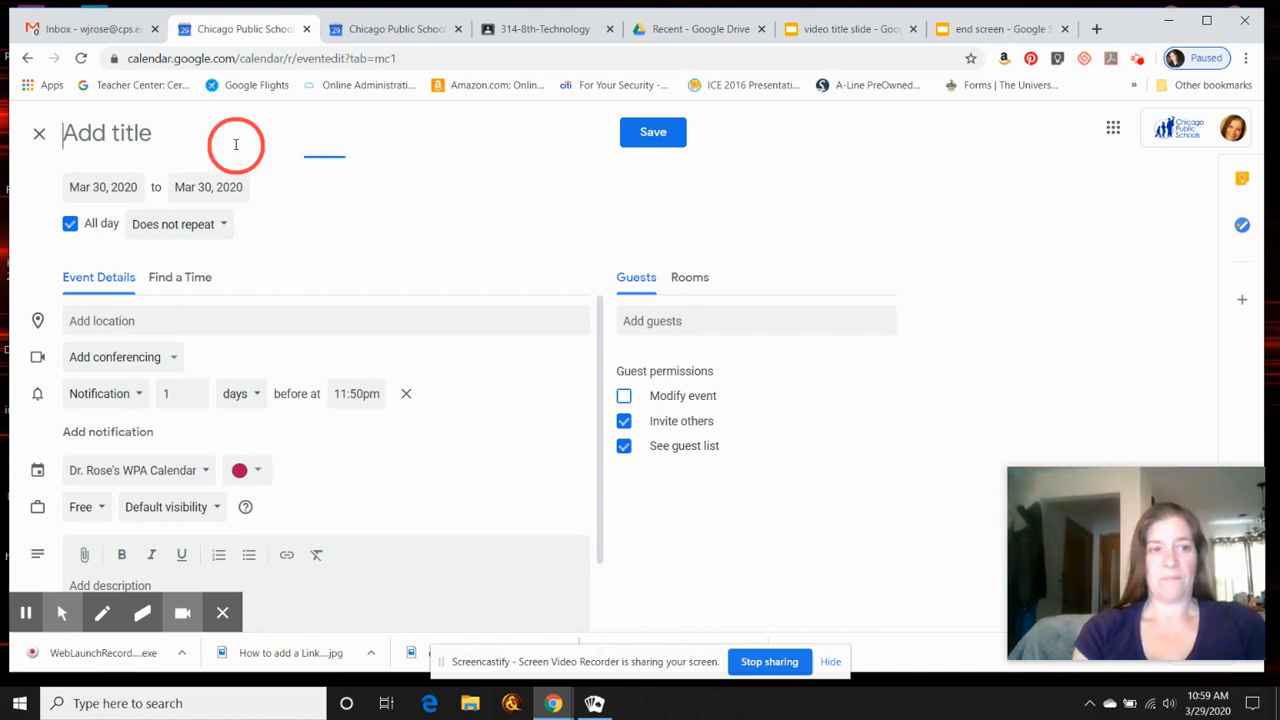
{"action": "type", "text": "Room 214 Ch"}
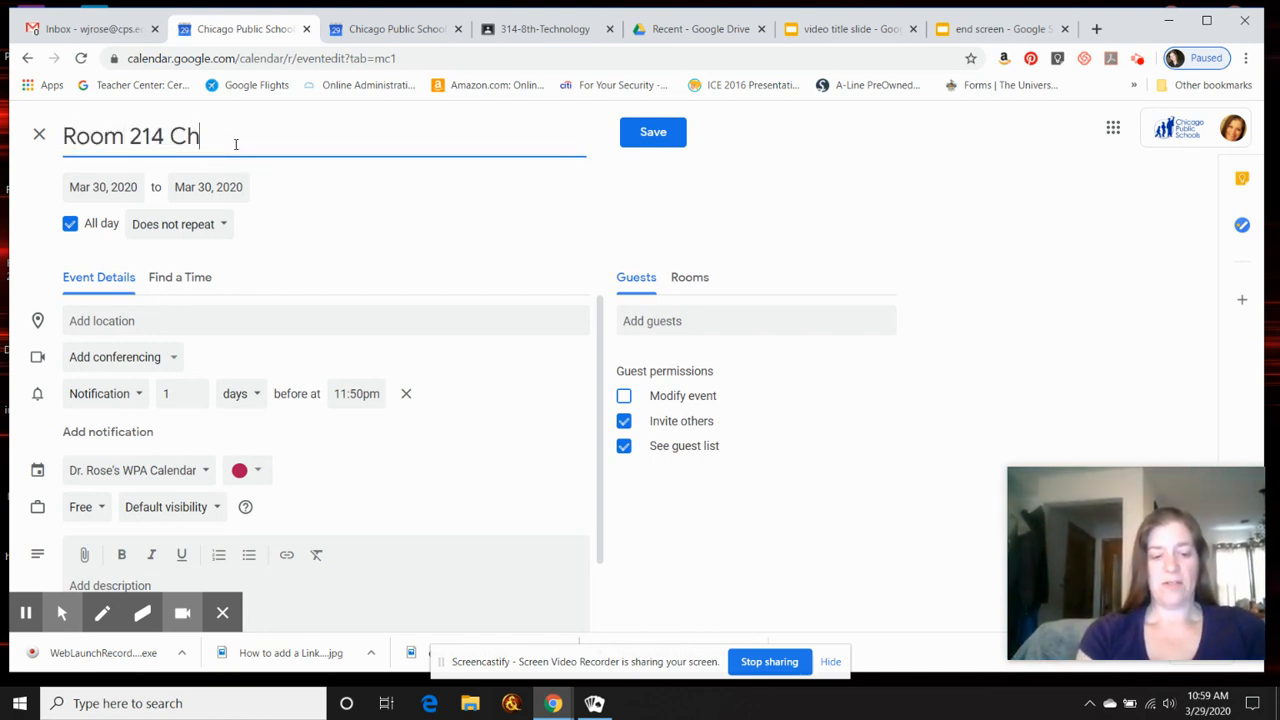
{"action": "type", "text": "eckin"}
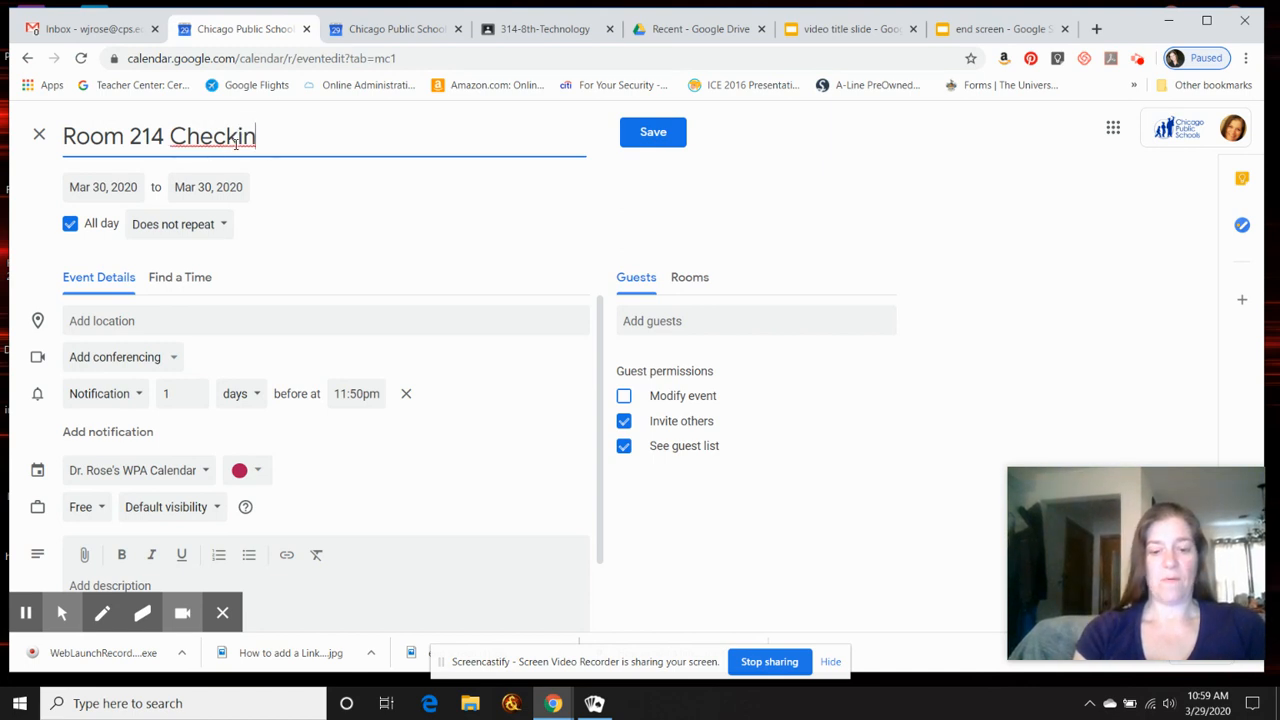
{"action": "key", "text": "Backspace"}
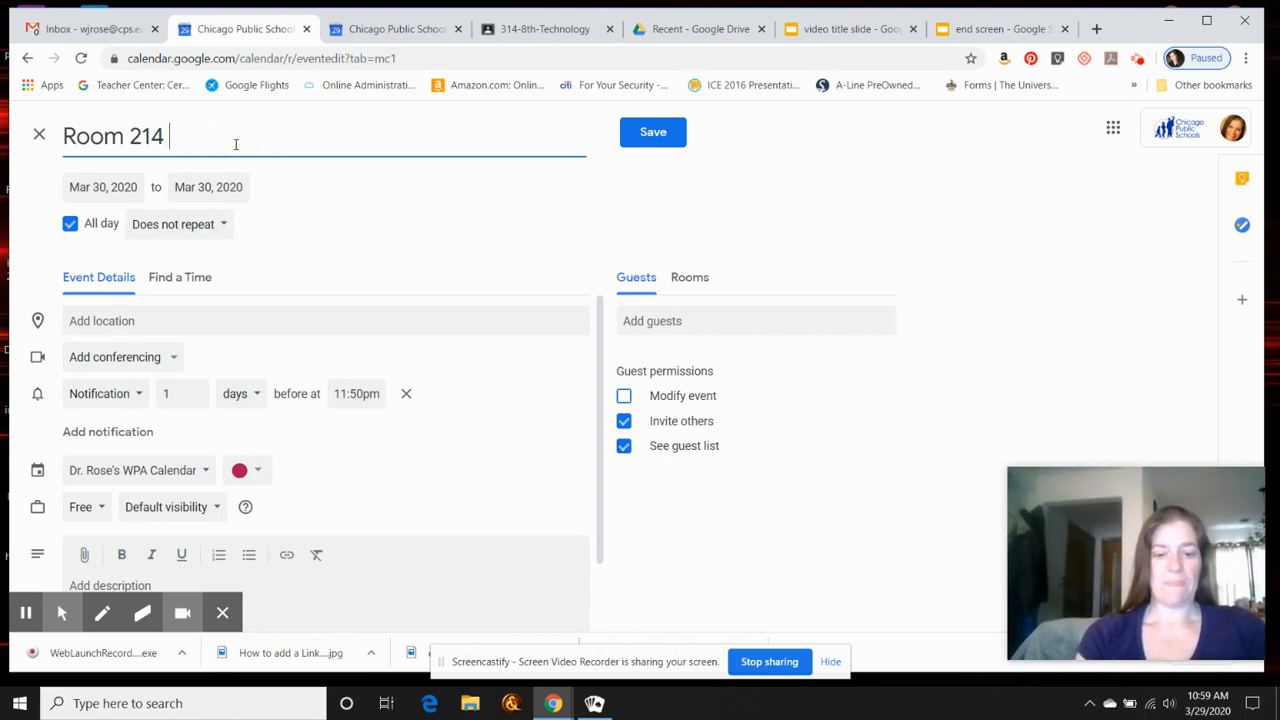
{"action": "type", "text": "lesson"}
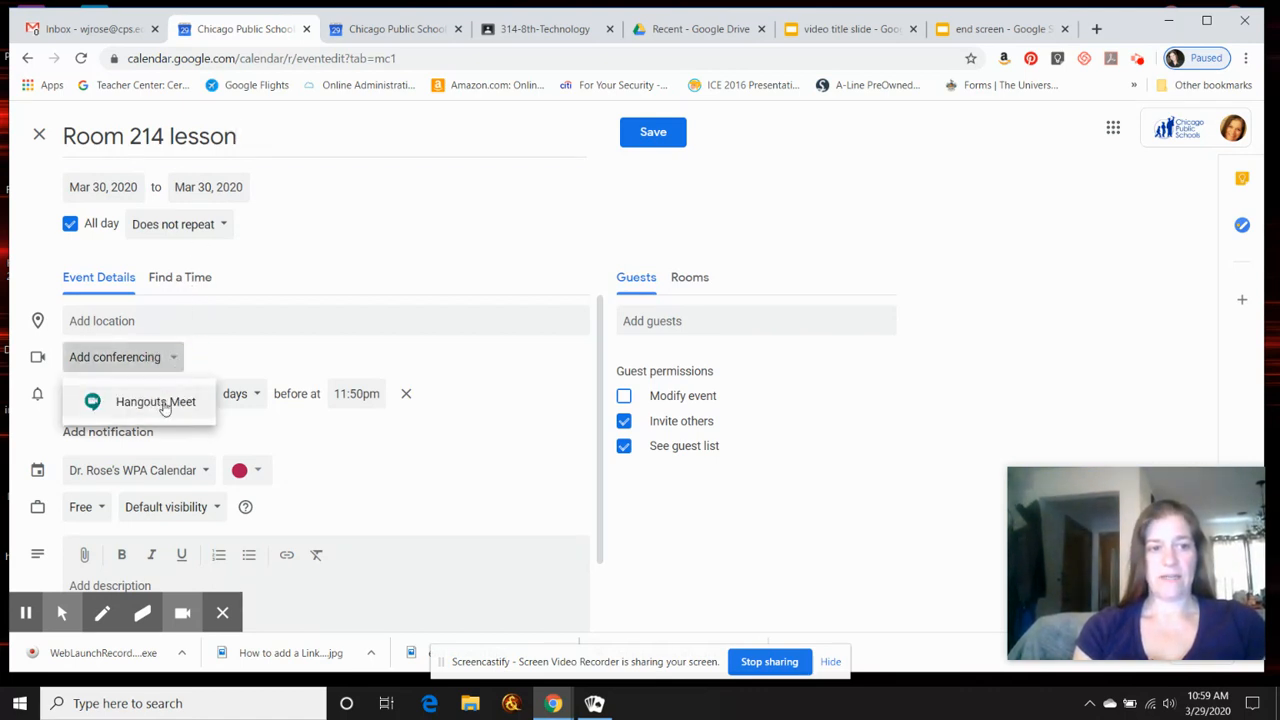
Add Hangouts Meet conferencing, show its meeting ID and phone numbers, and select the meeting link
{"action": "left_click", "coordinate": [156, 400]}
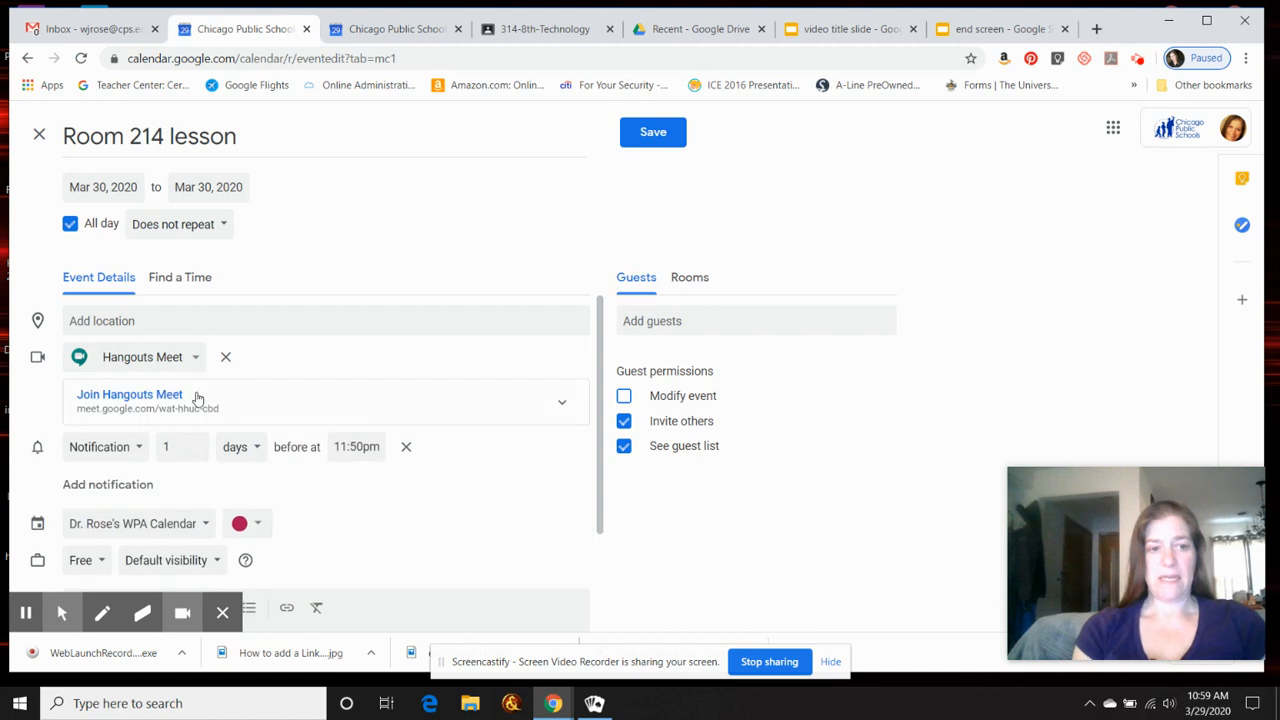
{"action": "mouse_move", "coordinate": [268, 414]}
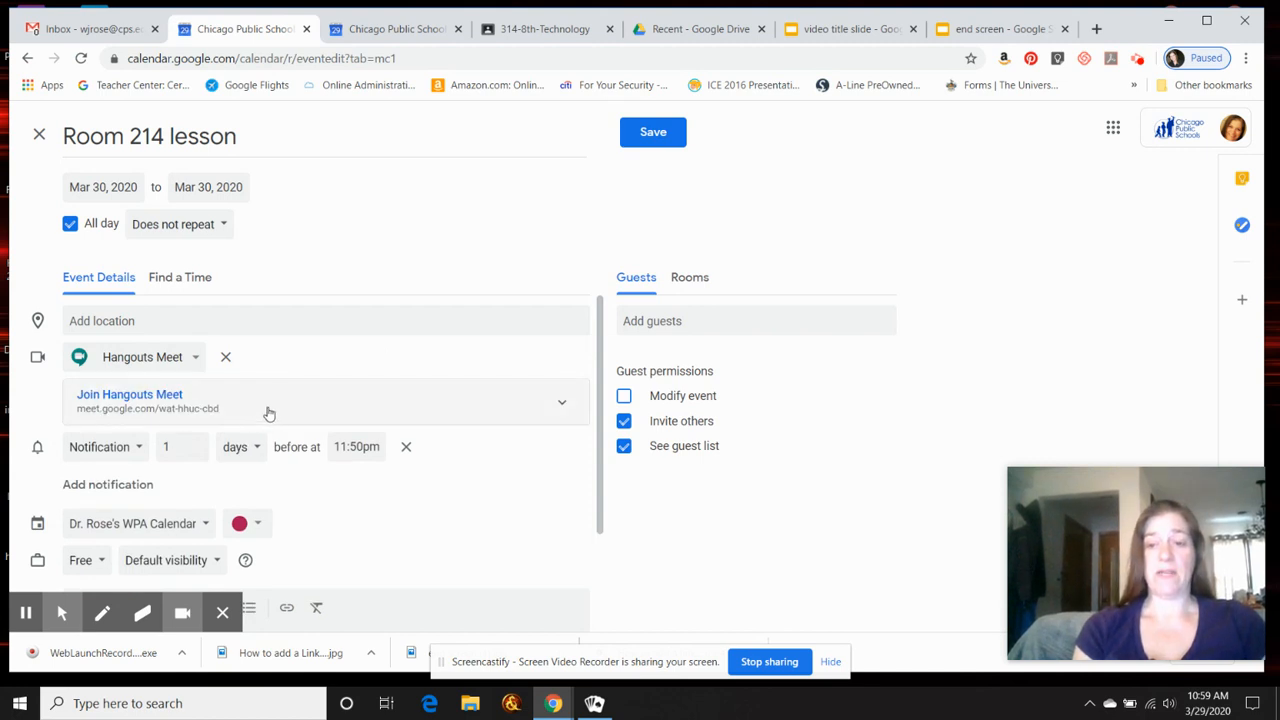
{"action": "left_click", "coordinate": [560, 402]}
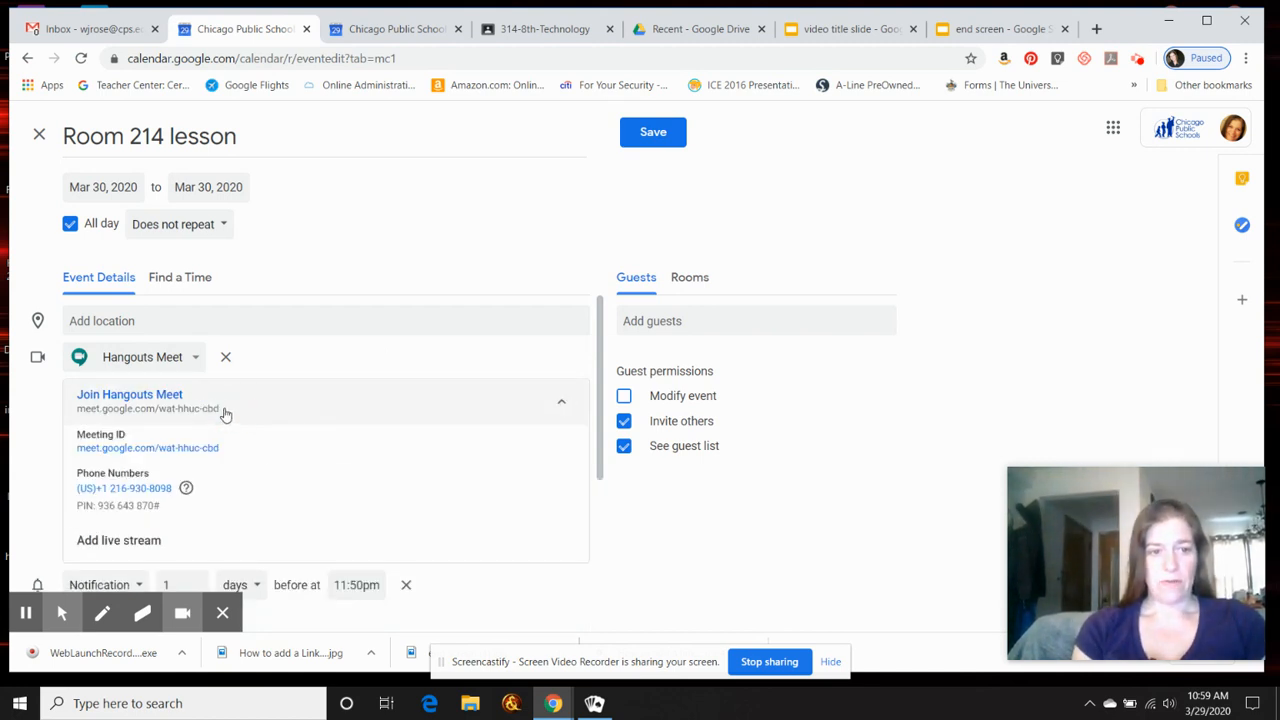
{"action": "double_click", "coordinate": [148, 448]}
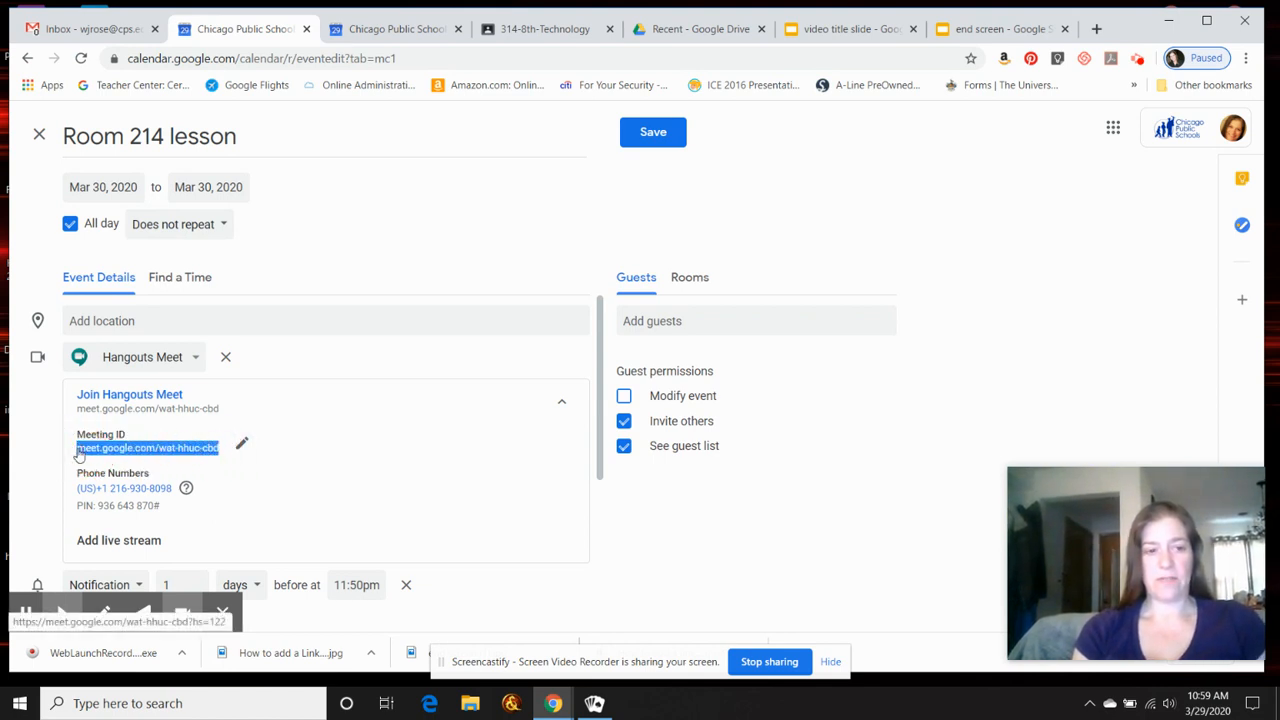
{"action": "mouse_move", "coordinate": [372, 384]}
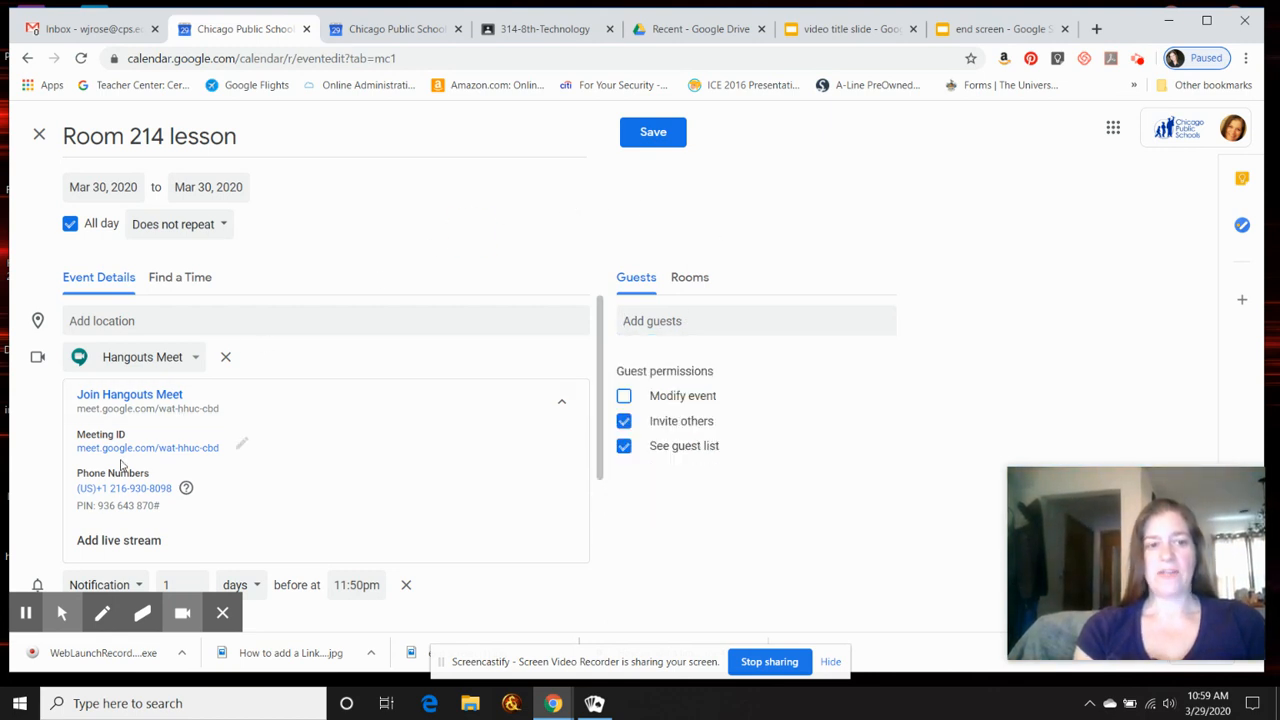
{"action": "mouse_move", "coordinate": [184, 464]}
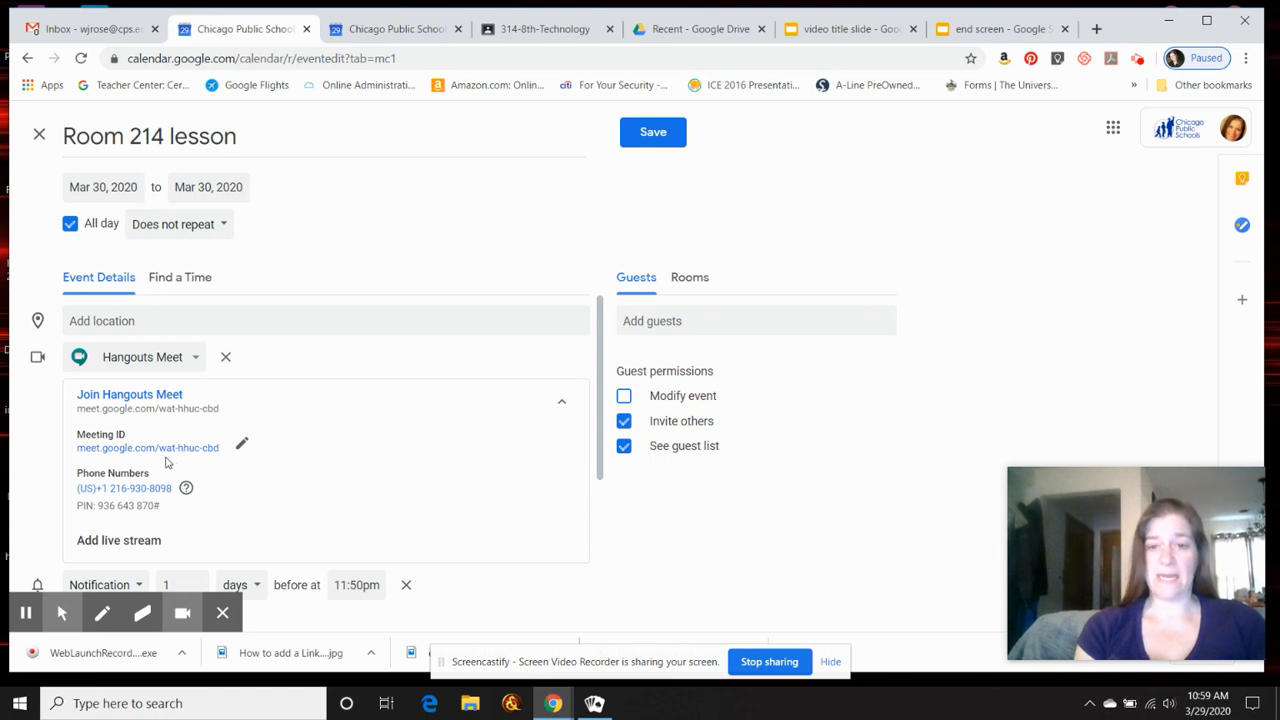
{"action": "mouse_move", "coordinate": [678, 340]}
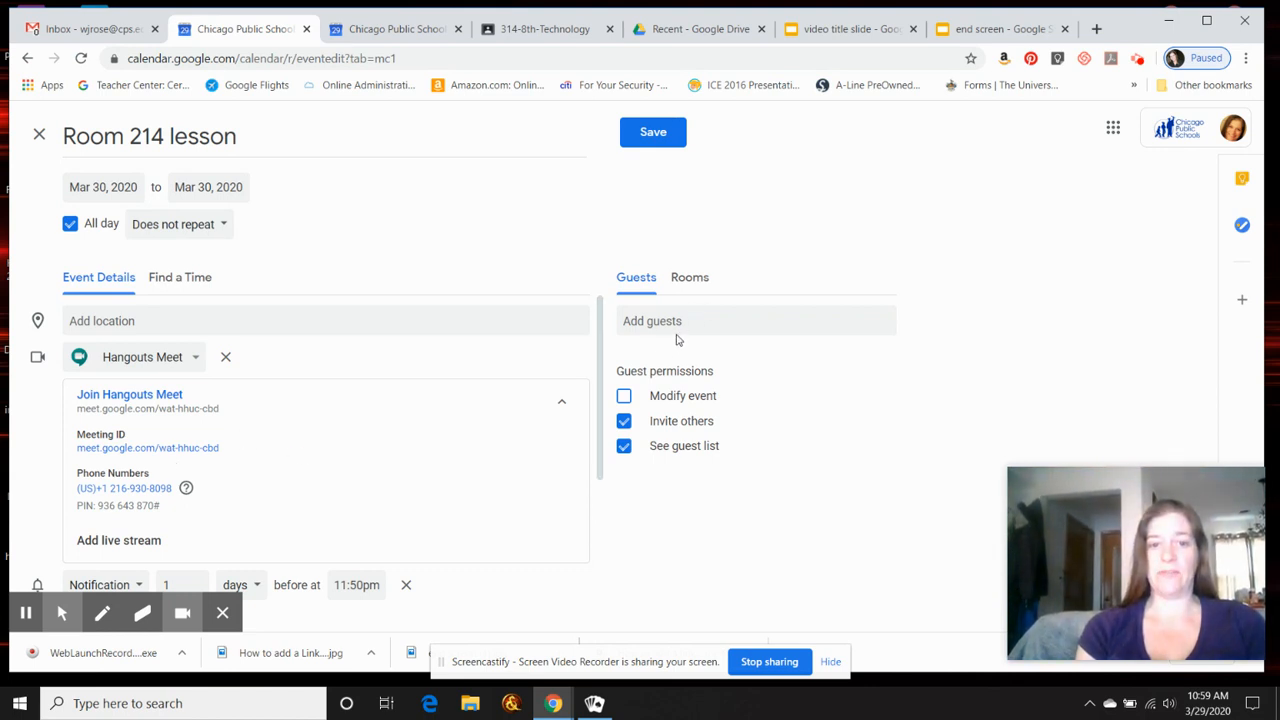
{"action": "mouse_move", "coordinate": [476, 258]}
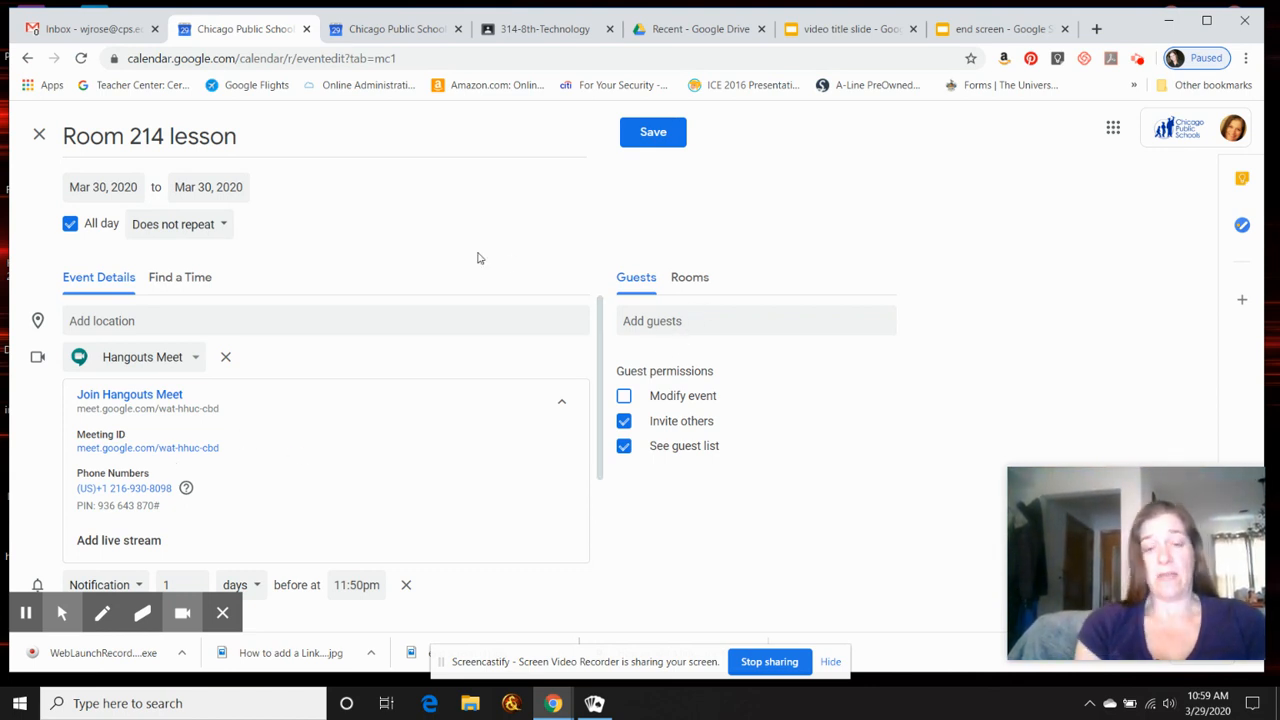
{"action": "mouse_move", "coordinate": [652, 132]}
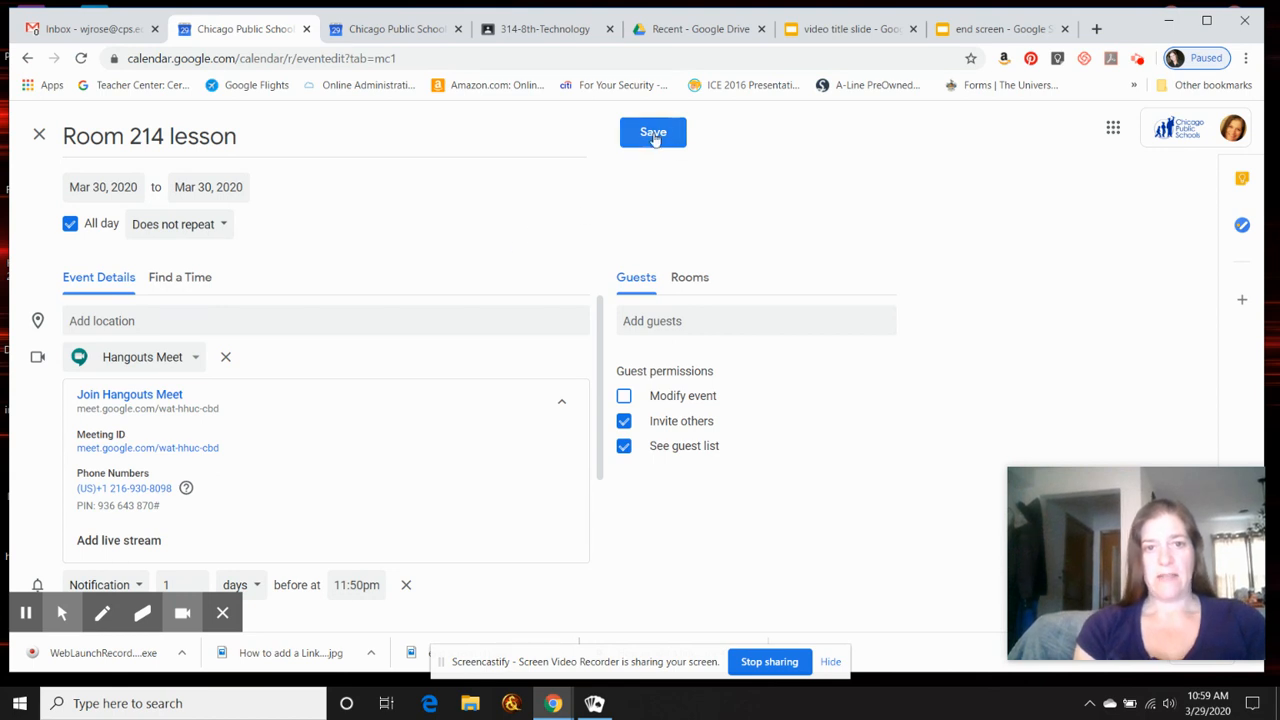
Save the Room 214 lesson event and move to the 314-8th-Technology Classroom stream
{"action": "left_click", "coordinate": [652, 132]}
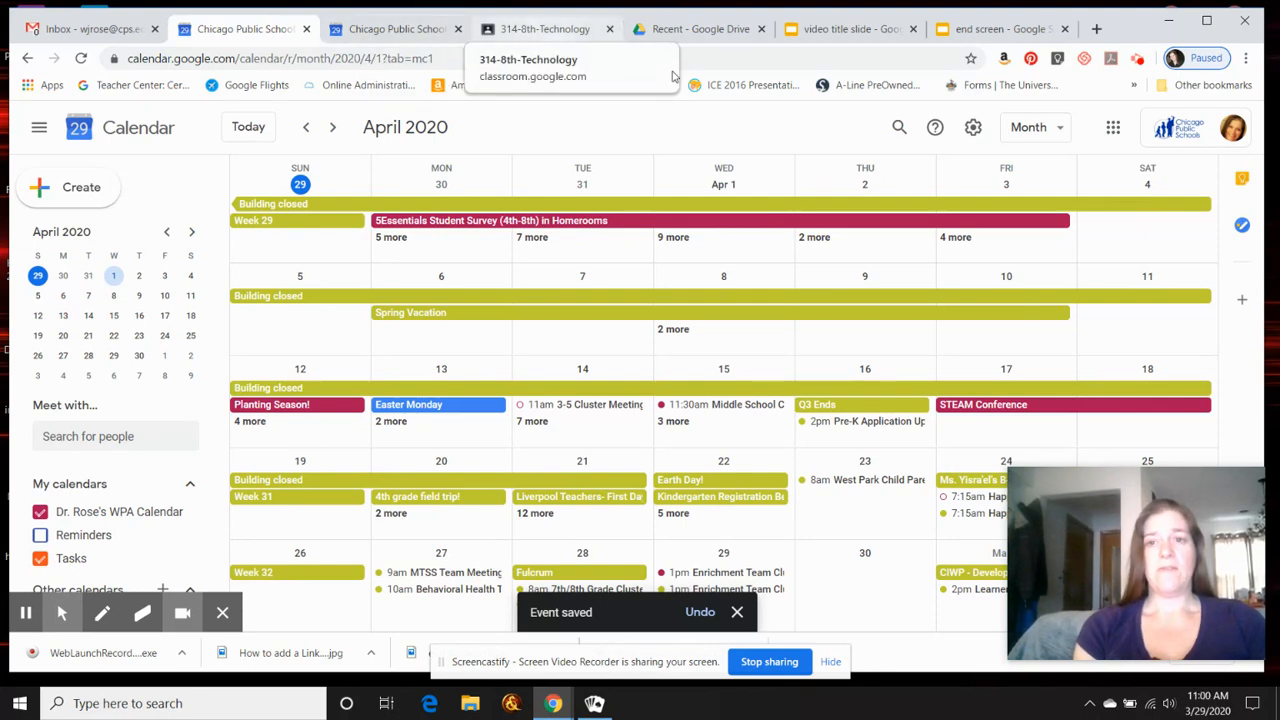
{"action": "mouse_move", "coordinate": [1112, 128]}
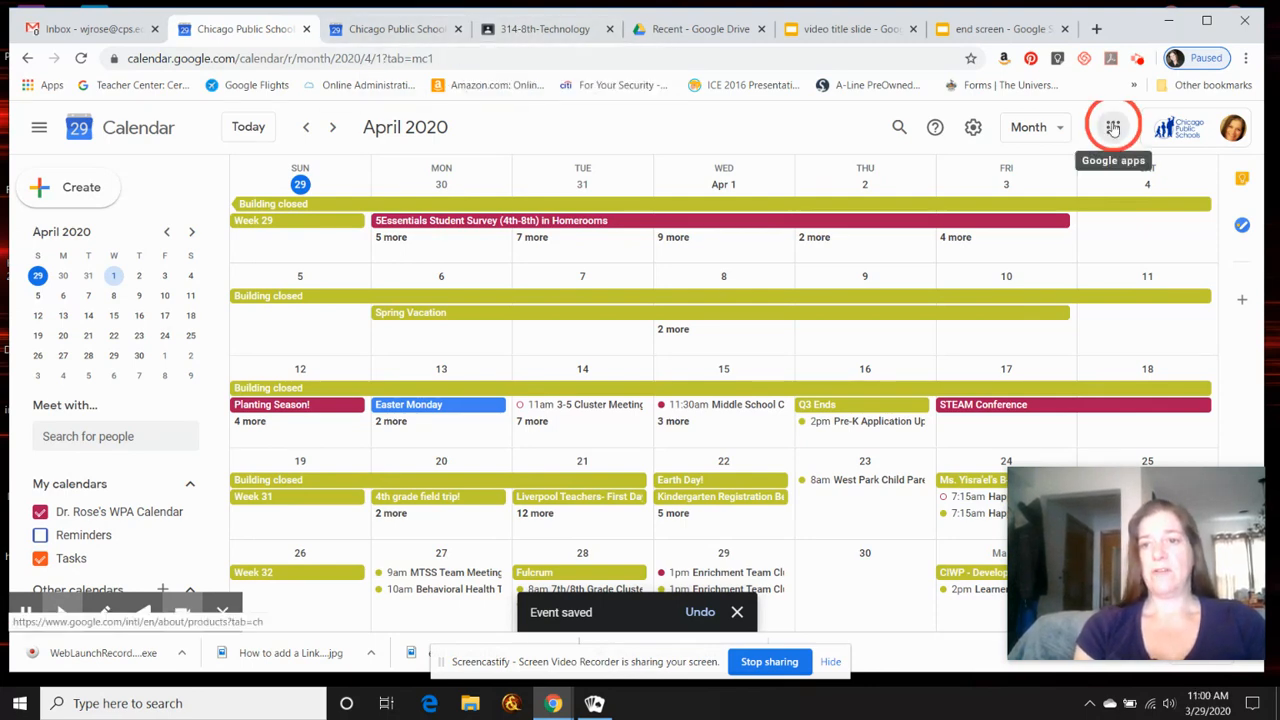
{"action": "left_click", "coordinate": [1112, 128]}
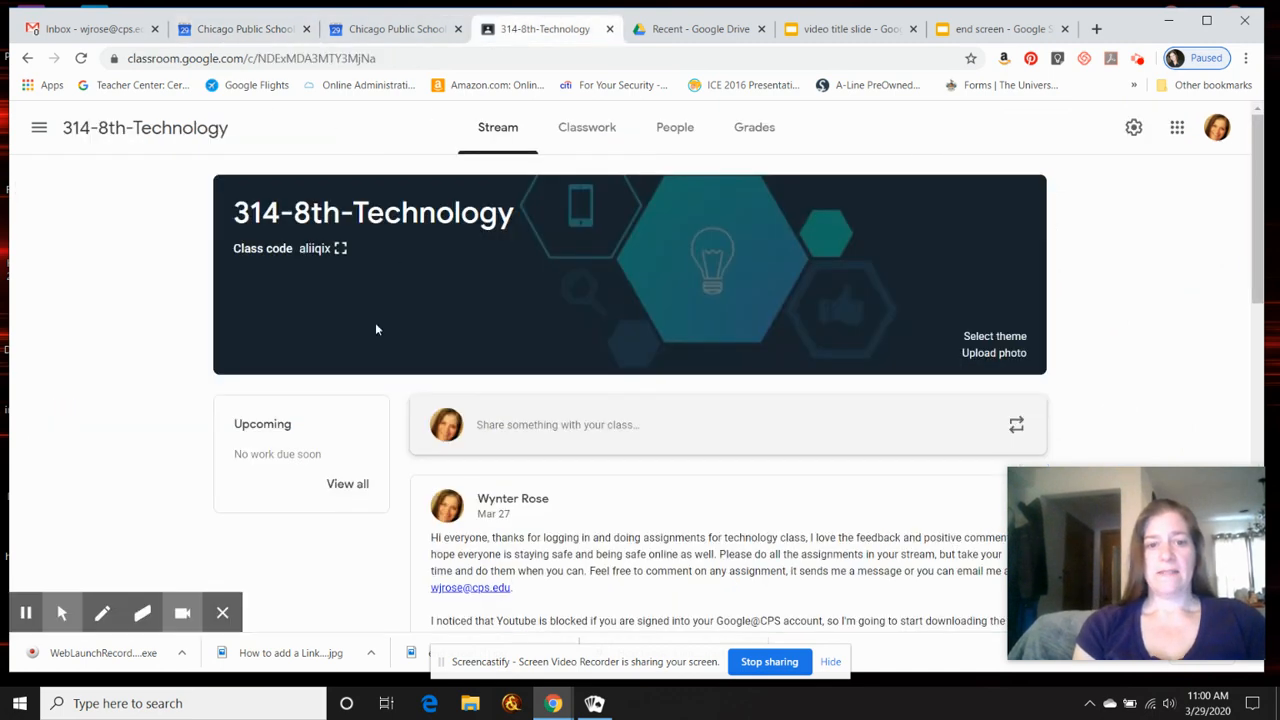
{"action": "mouse_move", "coordinate": [676, 428]}
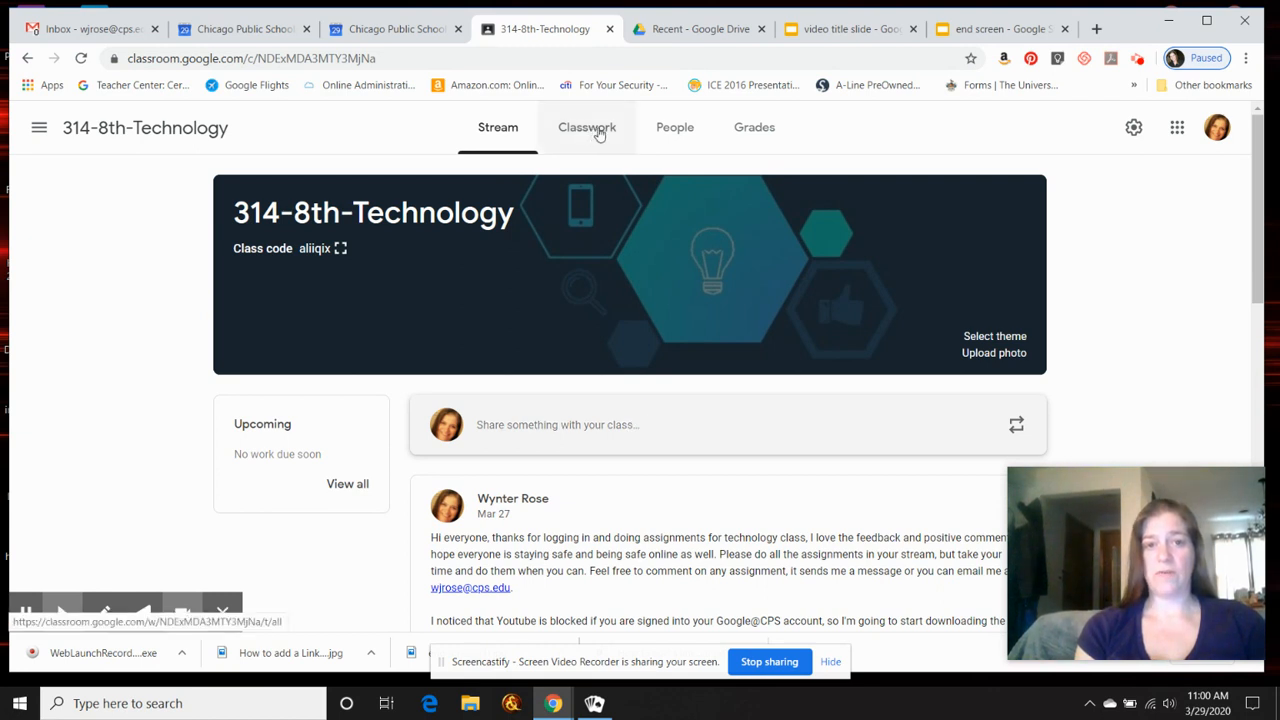
Write the announcement 'I would reading class, please join me at 10 am on Tuesday' for all students
{"action": "left_click", "coordinate": [556, 424]}
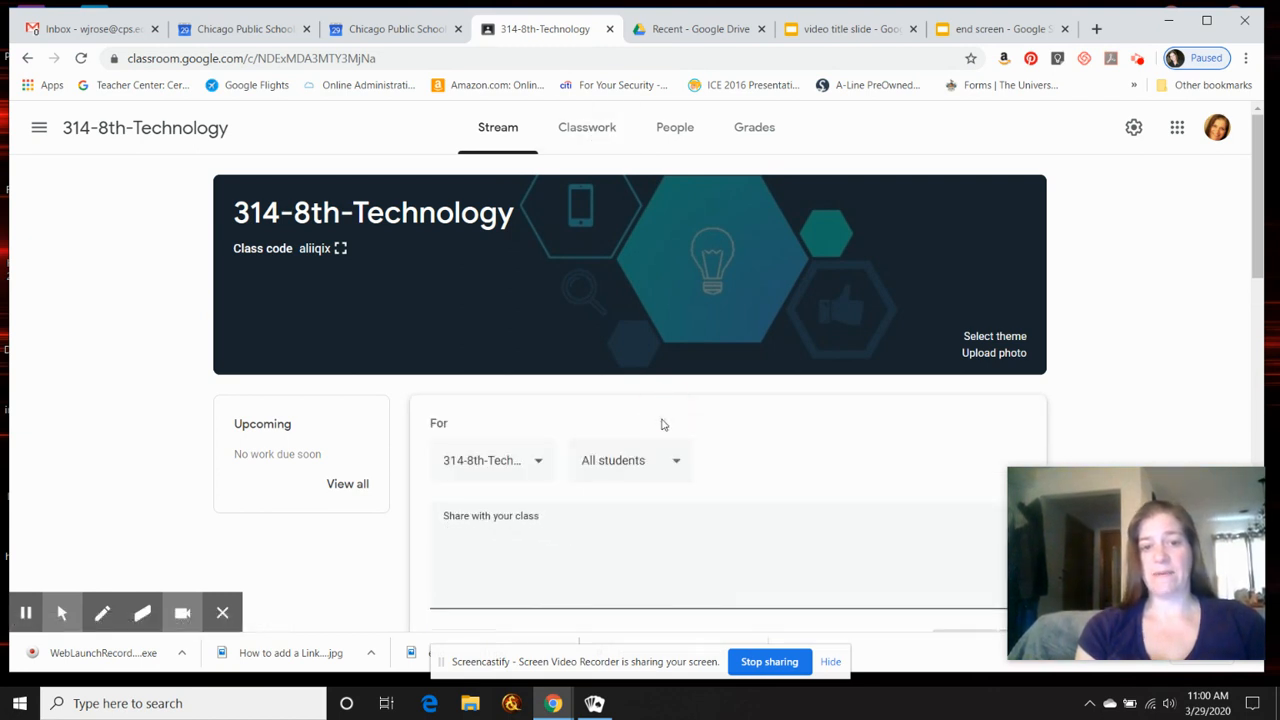
{"action": "left_click", "coordinate": [600, 530]}
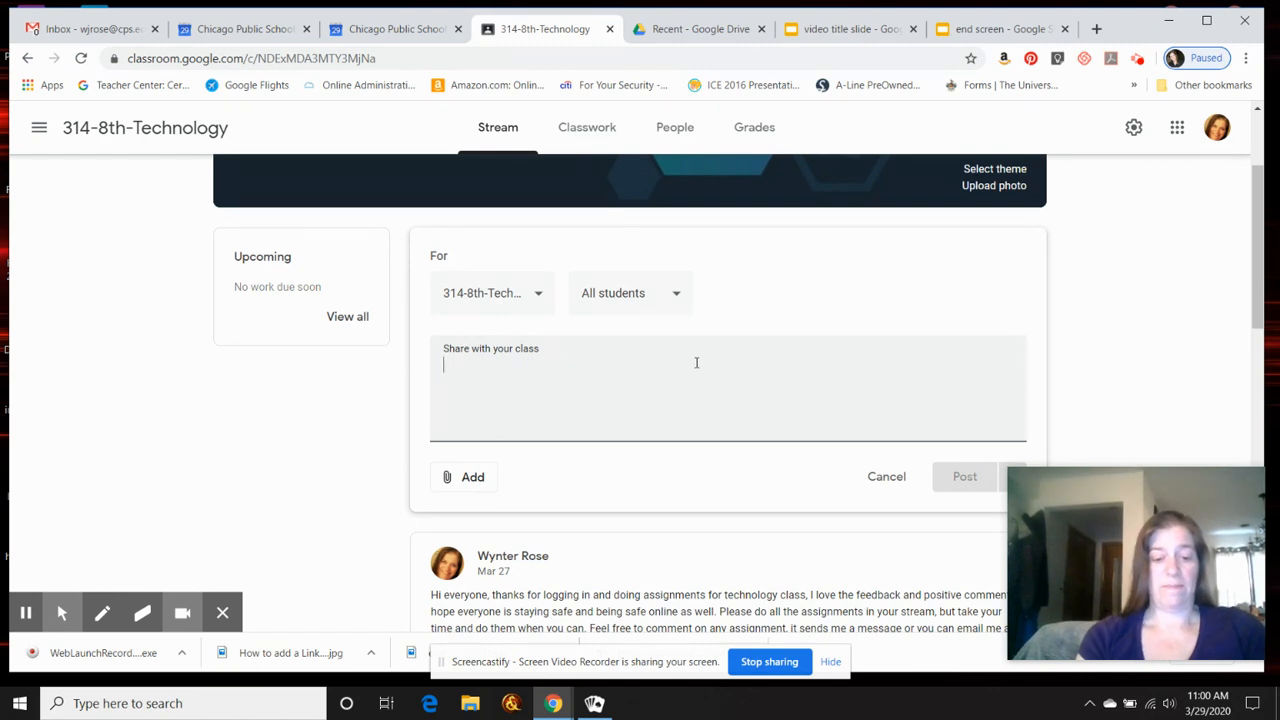
{"action": "type", "text": "I would"}
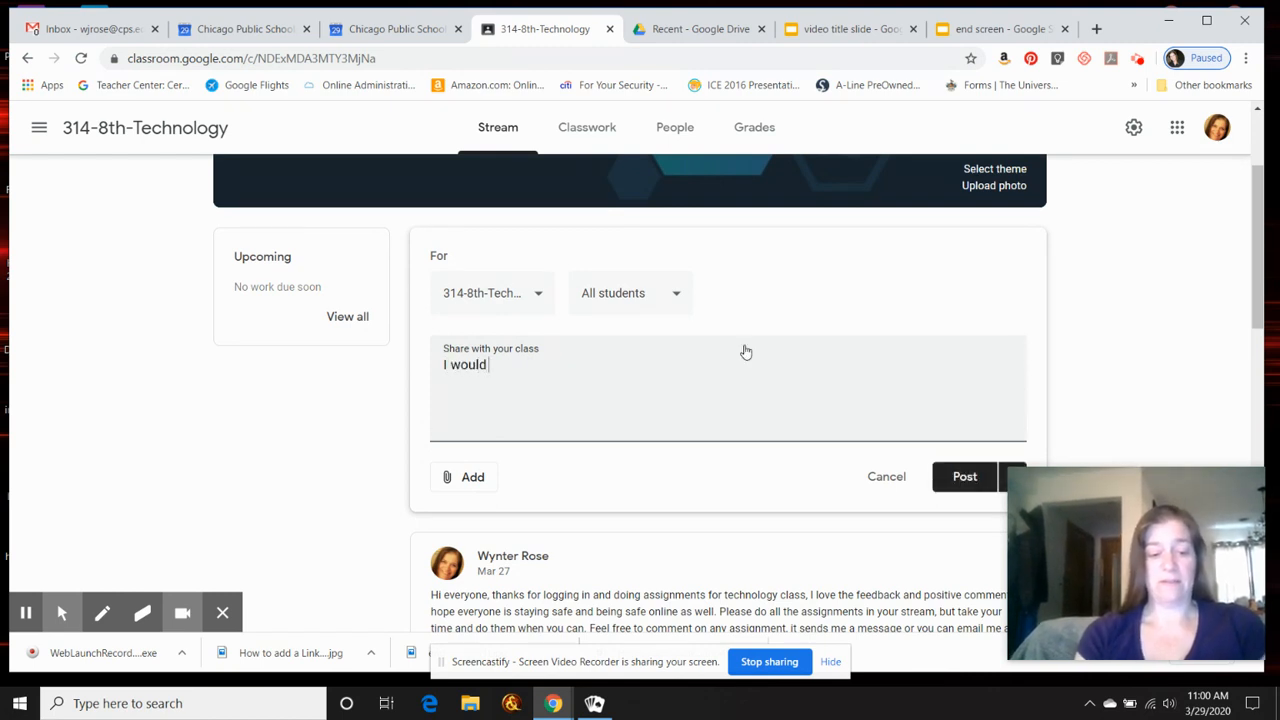
{"action": "type", "text": "reading clas"}
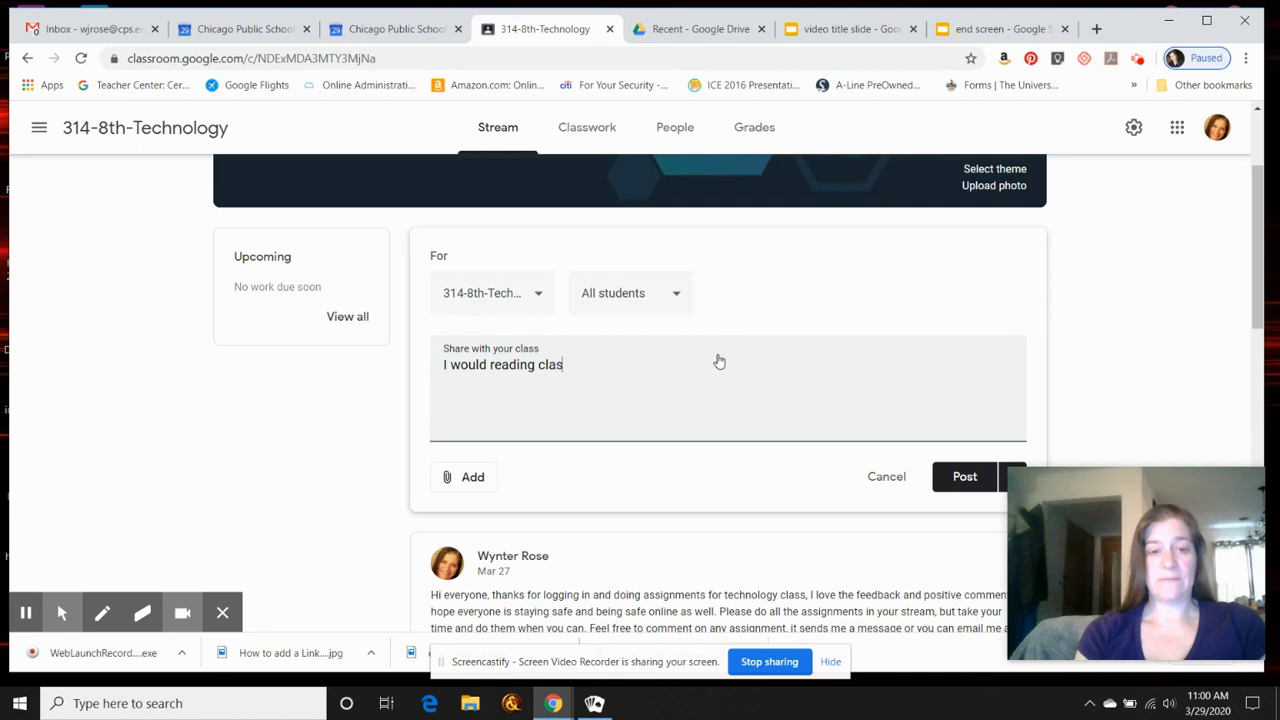
{"action": "type", "text": "s, please"}
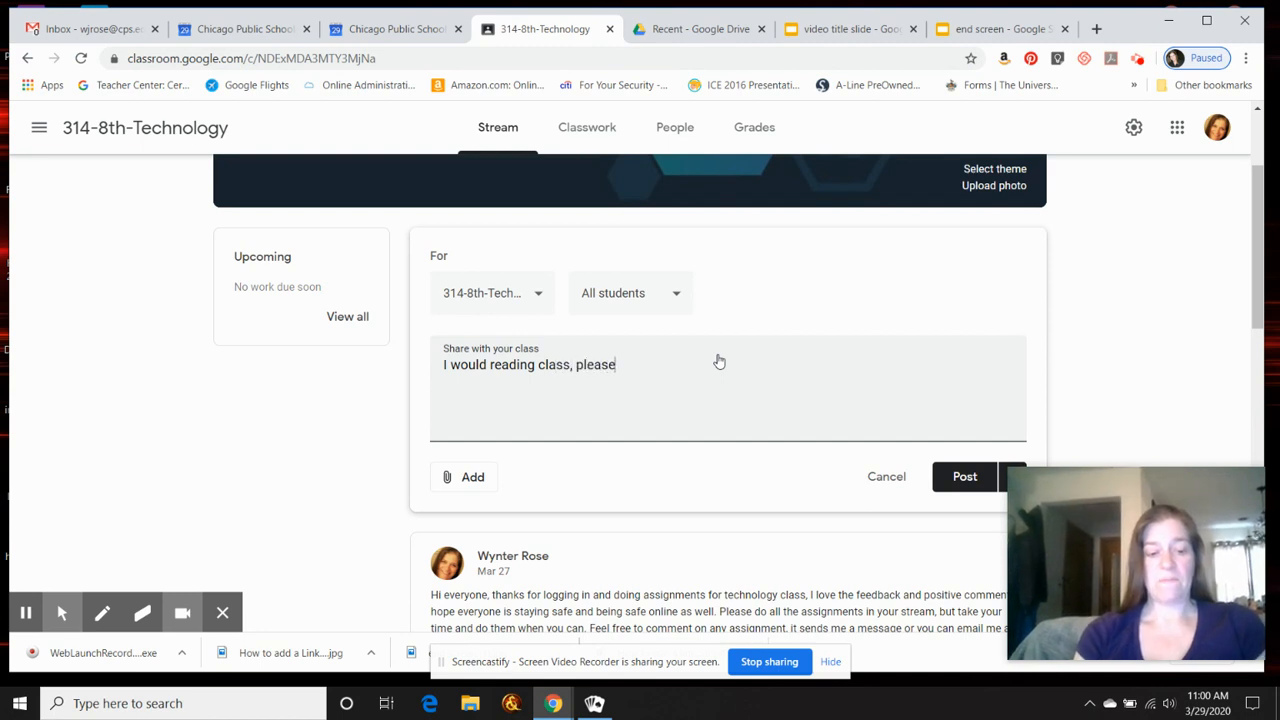
{"action": "type", "text": "join me"}
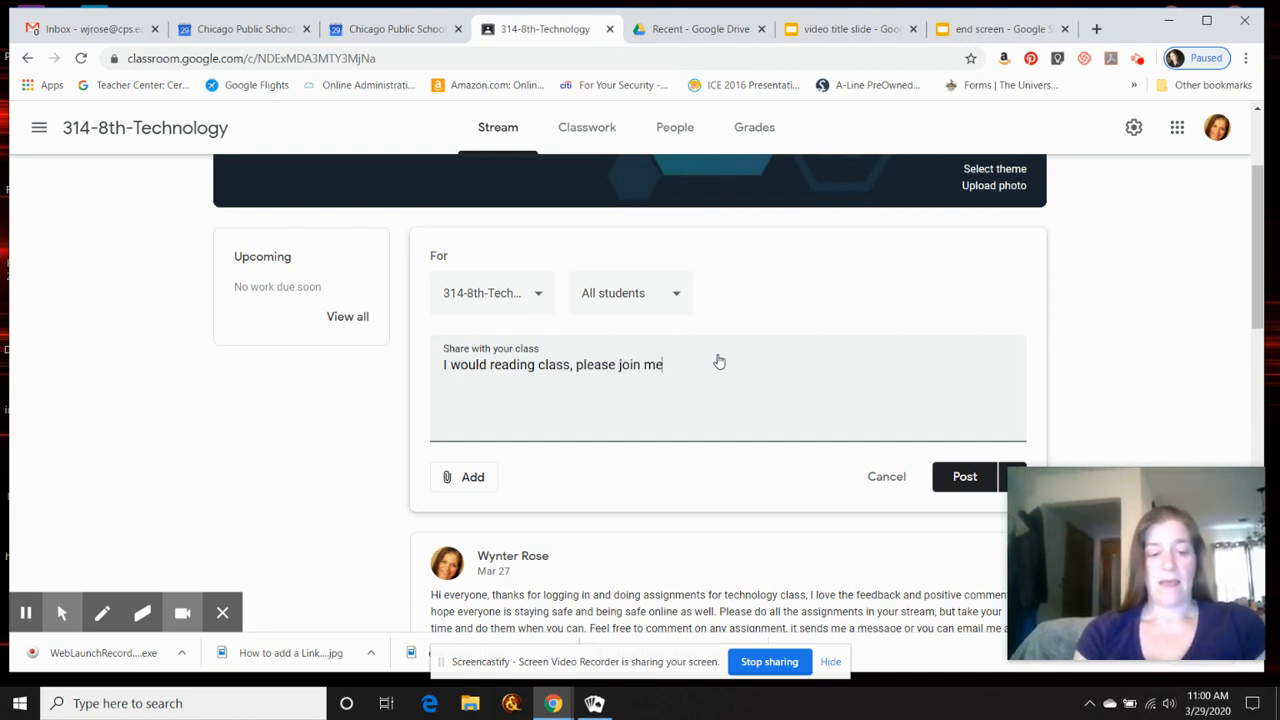
{"action": "type", "text": "at"}
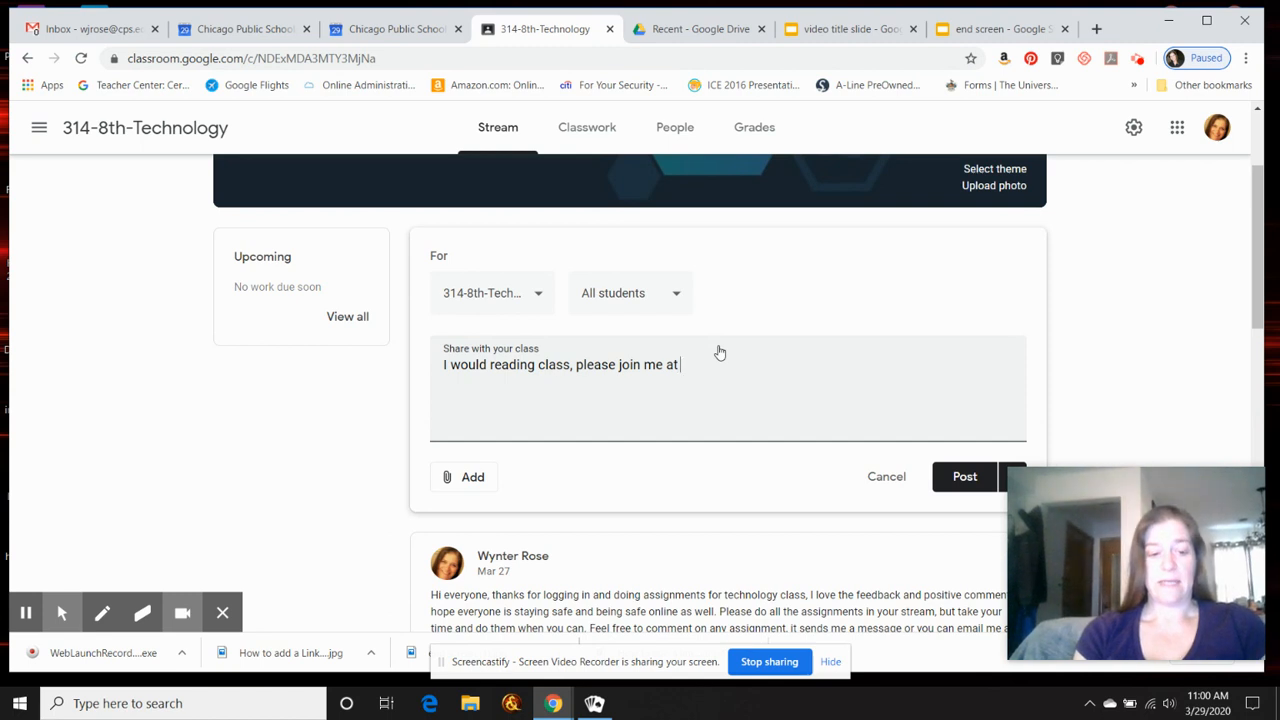
{"action": "type", "text": "10 am"}
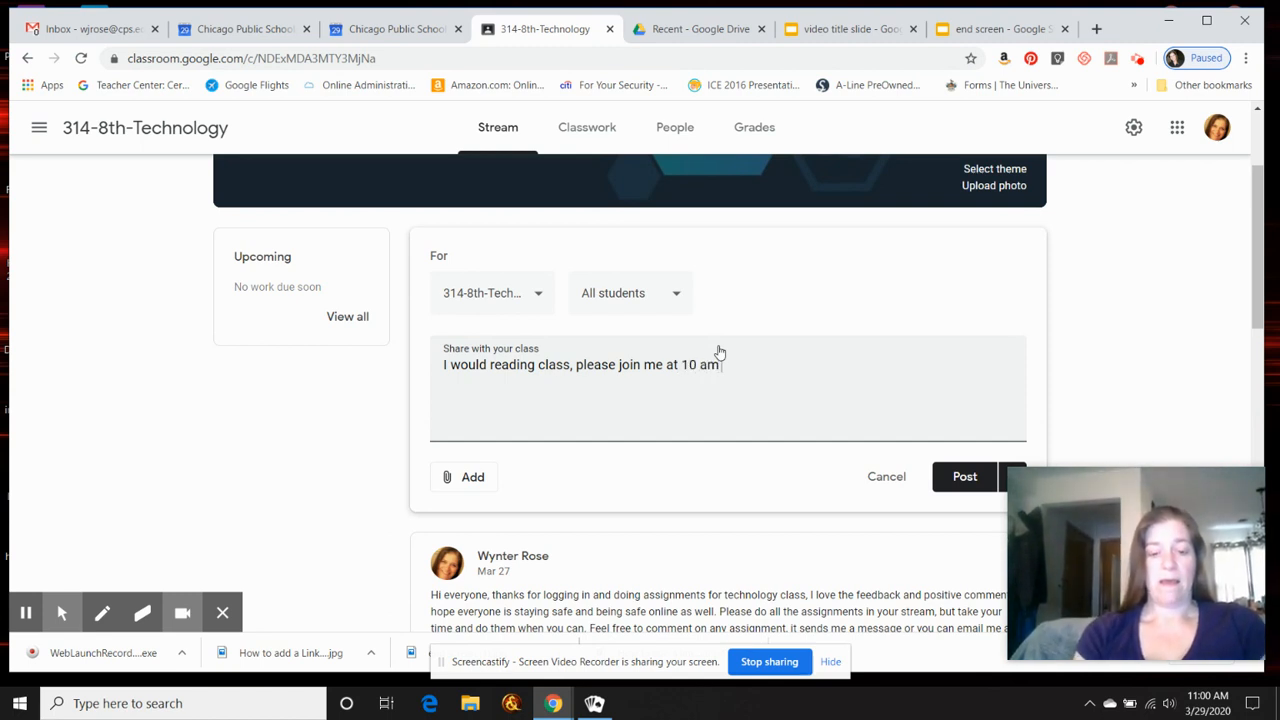
{"action": "type", "text": "on"}
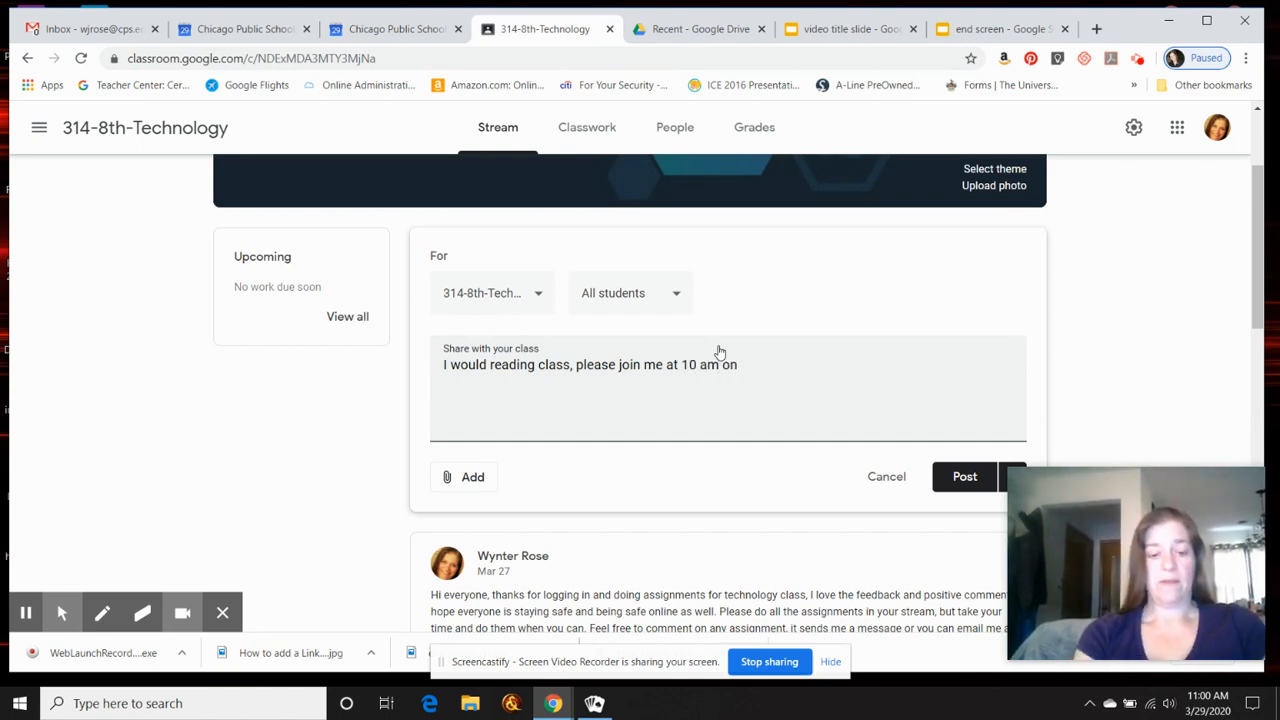
{"action": "type", "text": "Tuesday"}
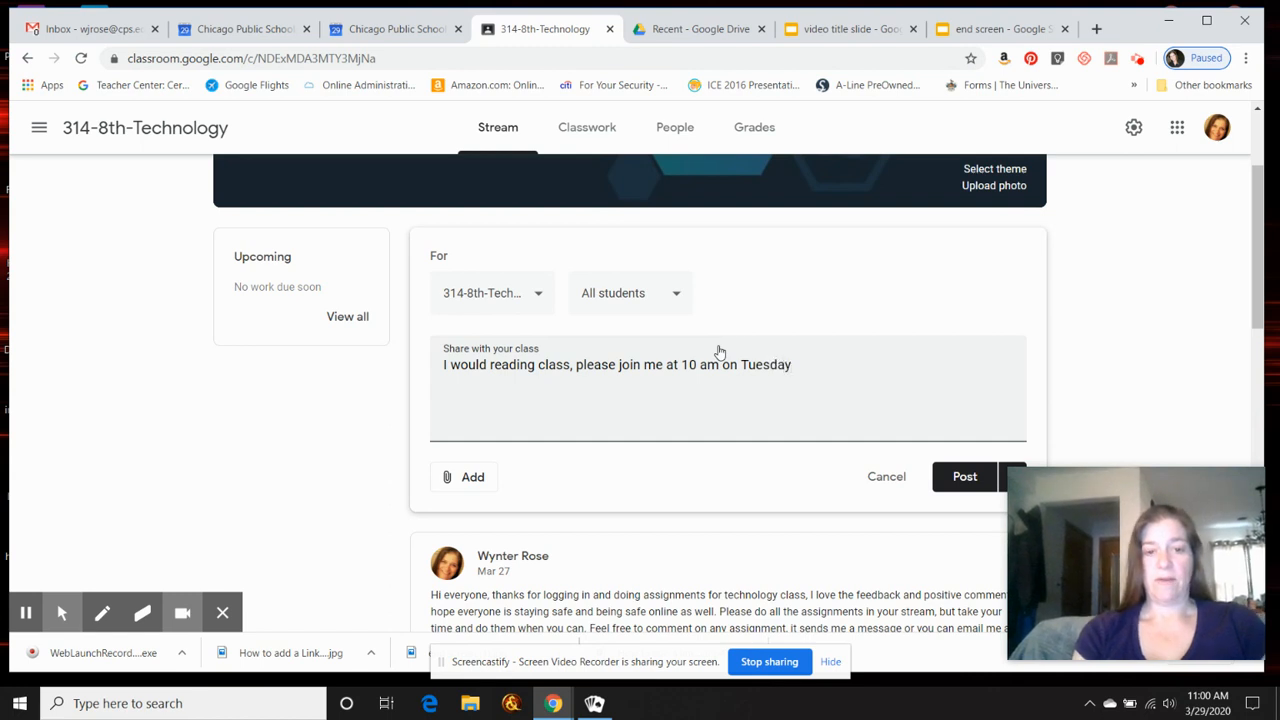
{"action": "left_click", "coordinate": [464, 476]}
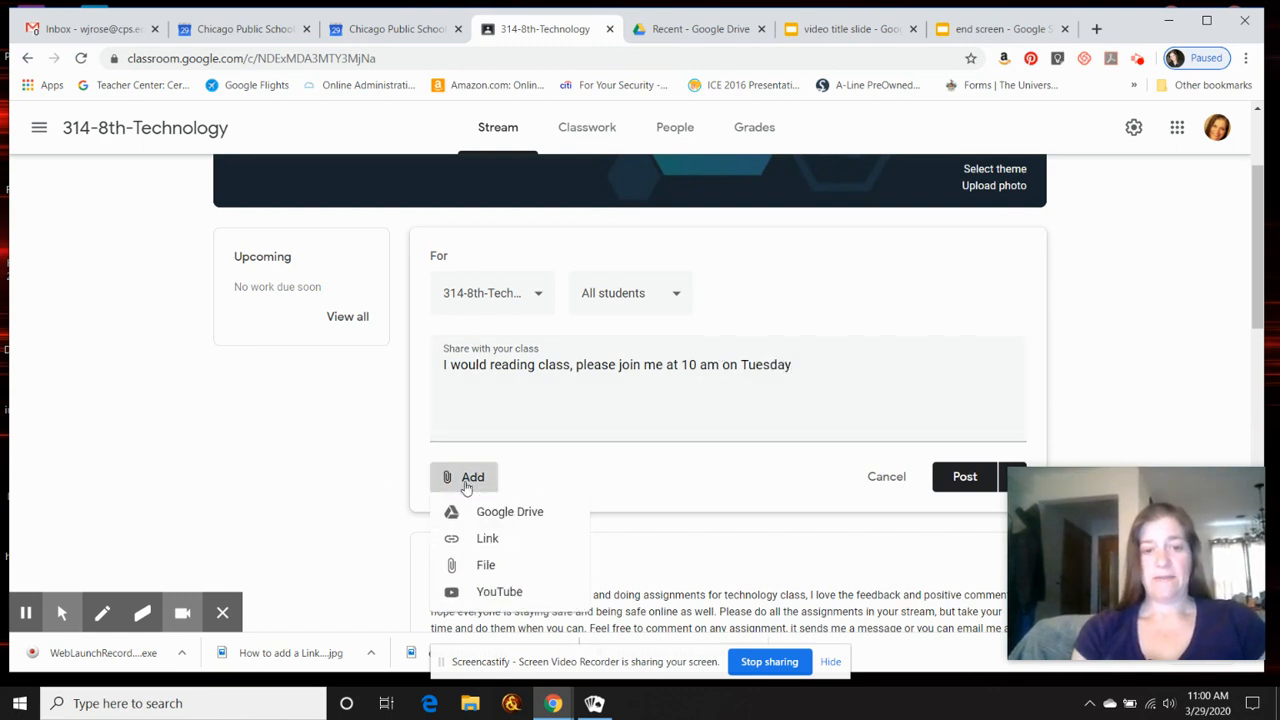
{"action": "left_click", "coordinate": [488, 538]}
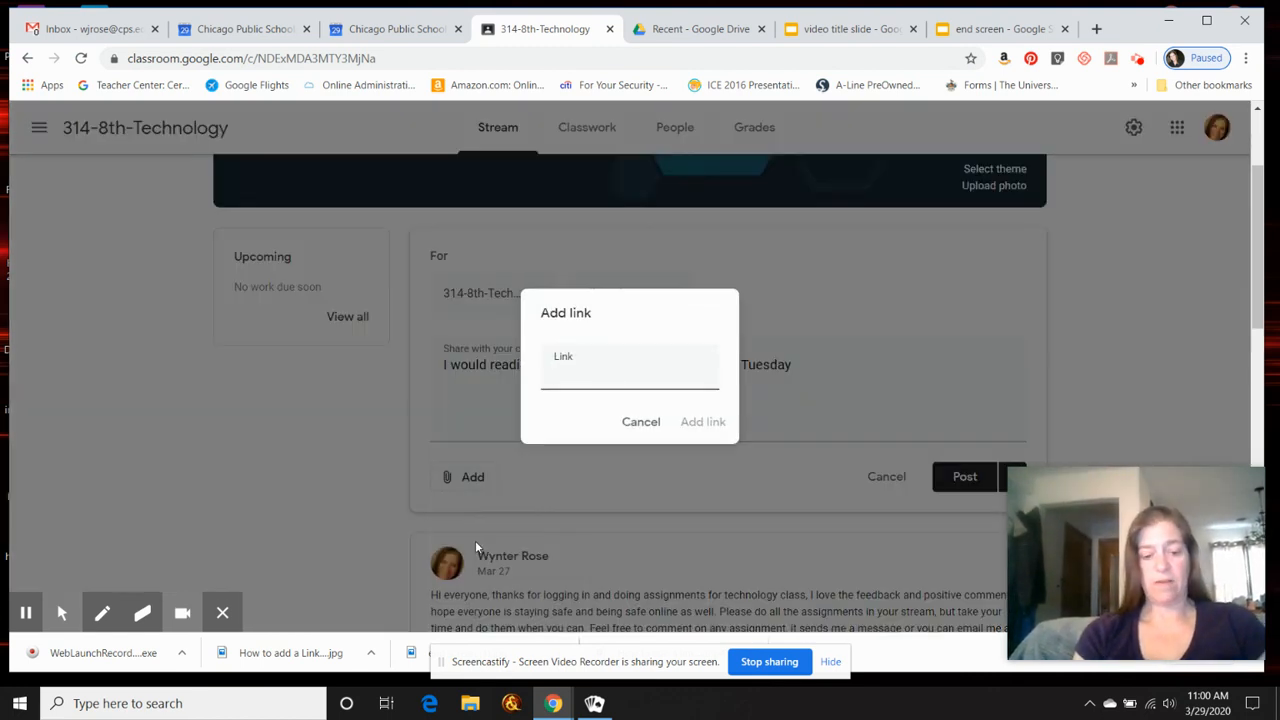
{"action": "type", "text": "joogle.com/wat-hhuc-cbd"}
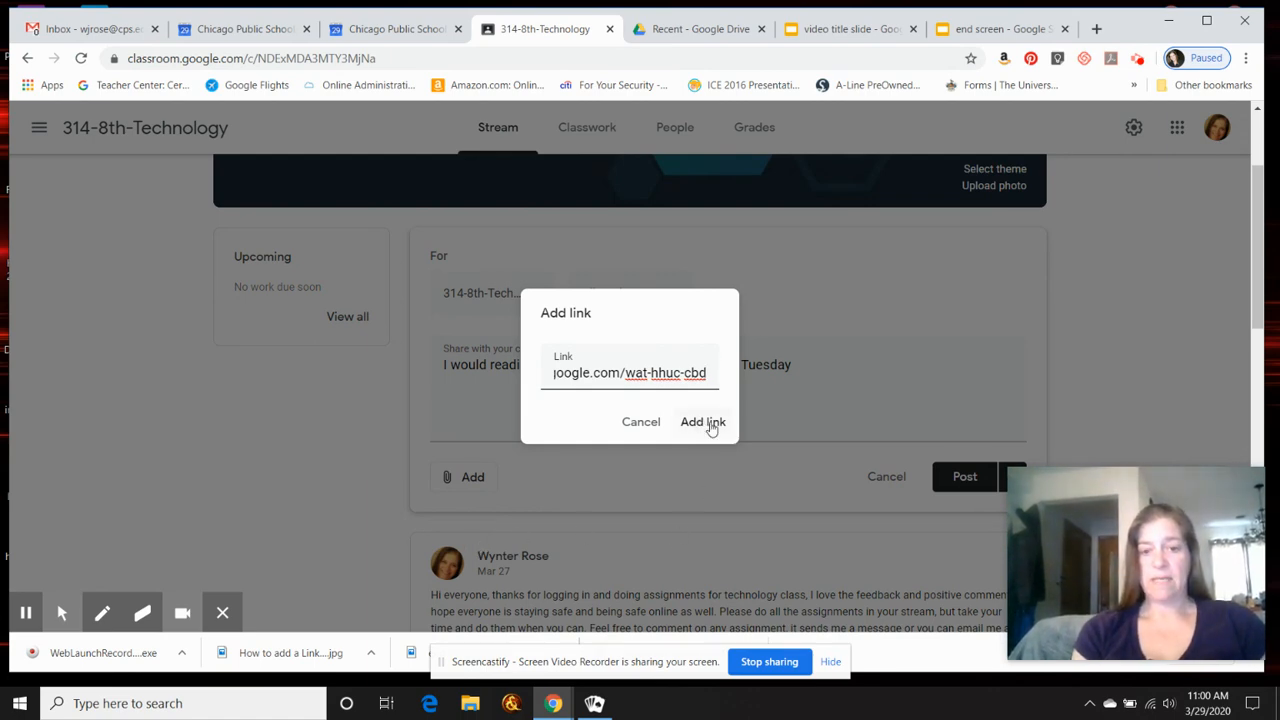
{"action": "left_click", "coordinate": [702, 420]}
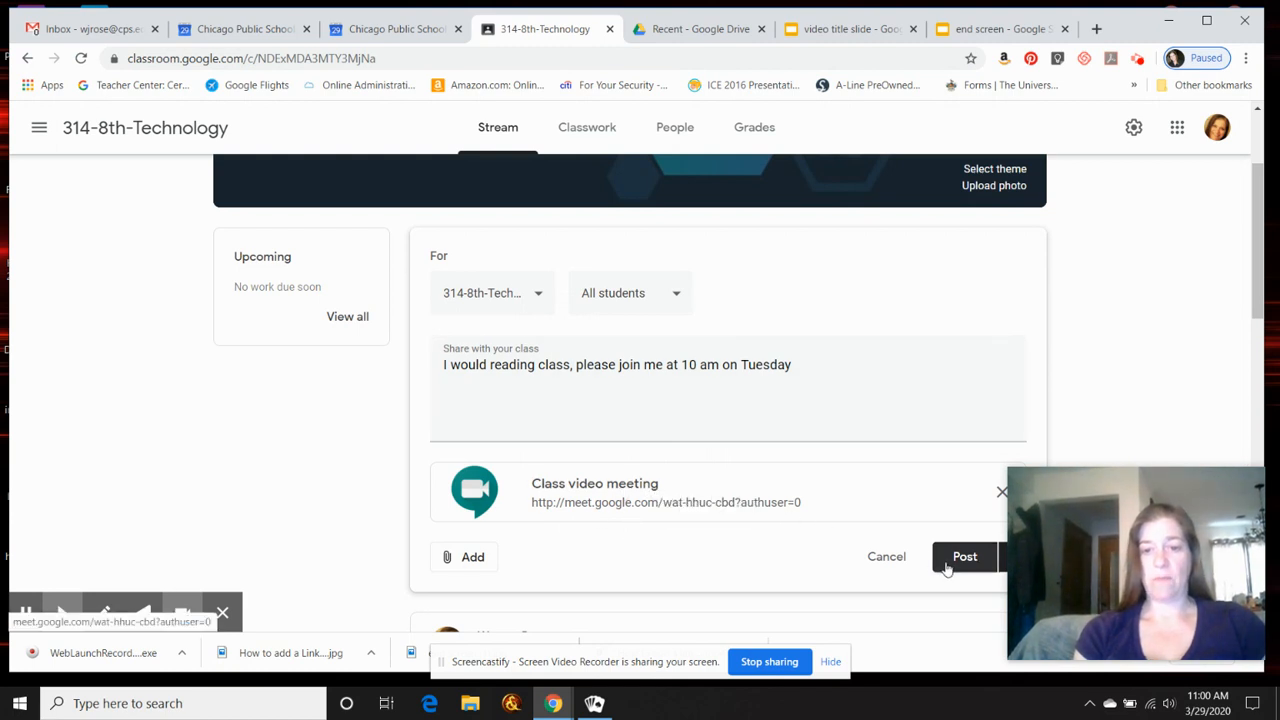
{"action": "mouse_move", "coordinate": [696, 502]}
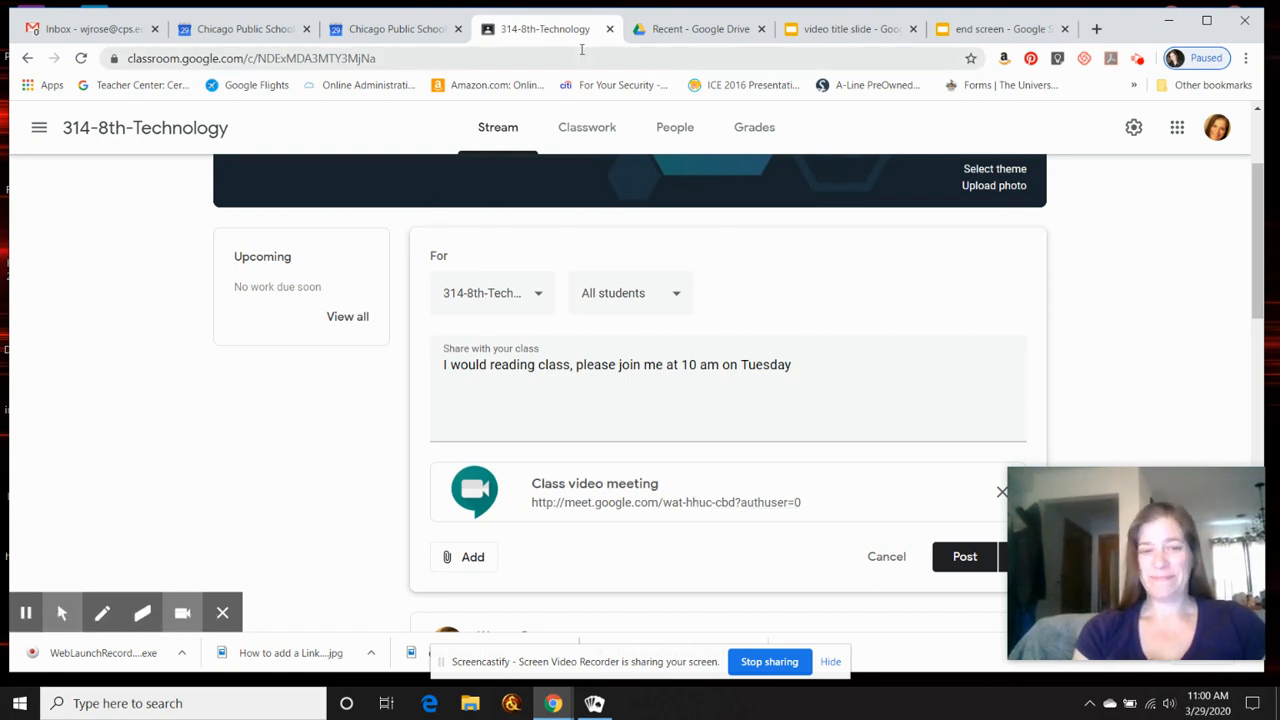
{"action": "left_click", "coordinate": [1000, 28]}
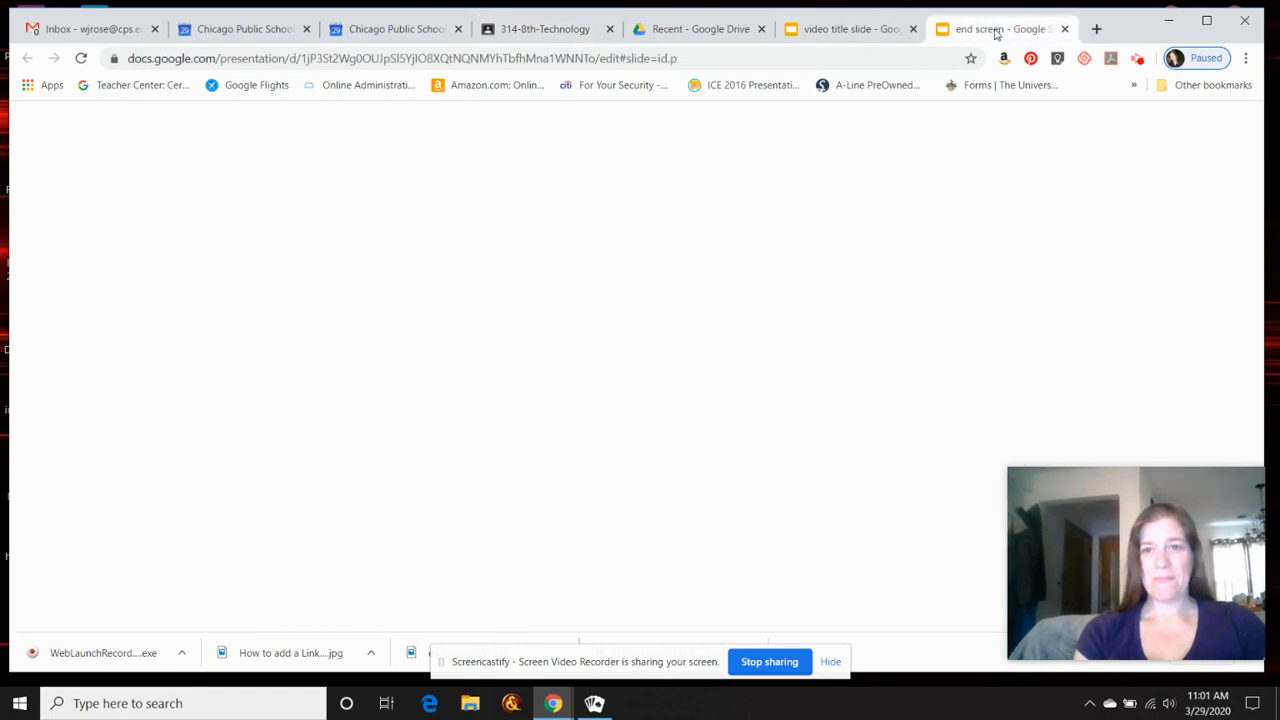
{"action": "left_click", "coordinate": [1000, 28]}
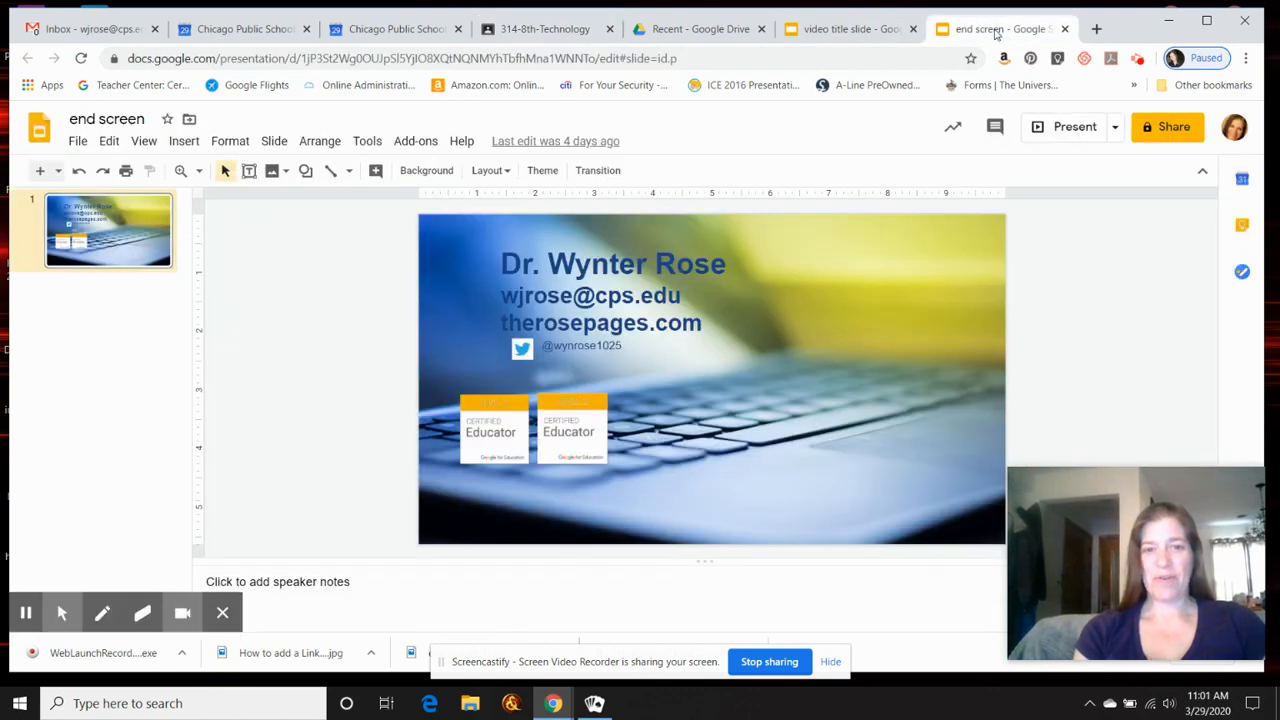